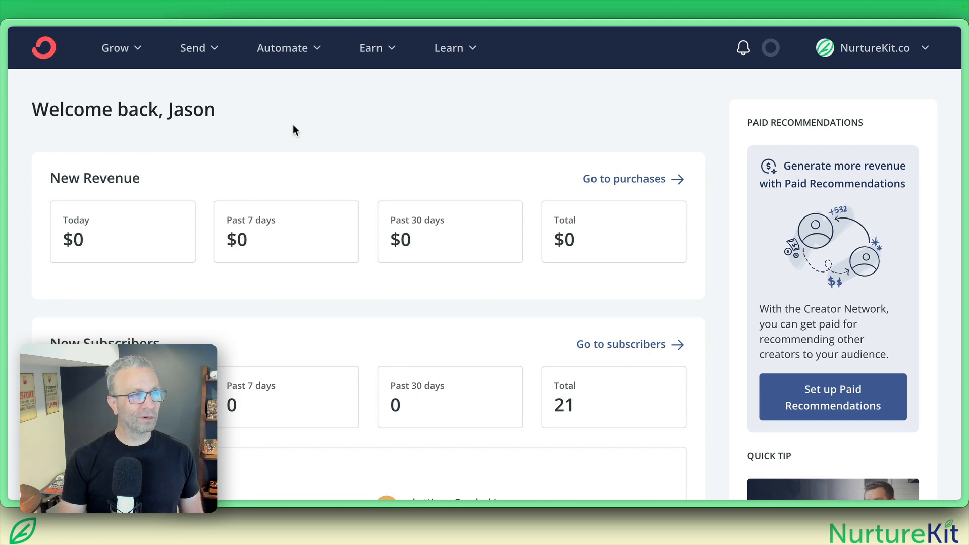
- Open Subscribers, search tags for 'Freq' and view the Email Frequency - All subscribers
left_click(117, 48)
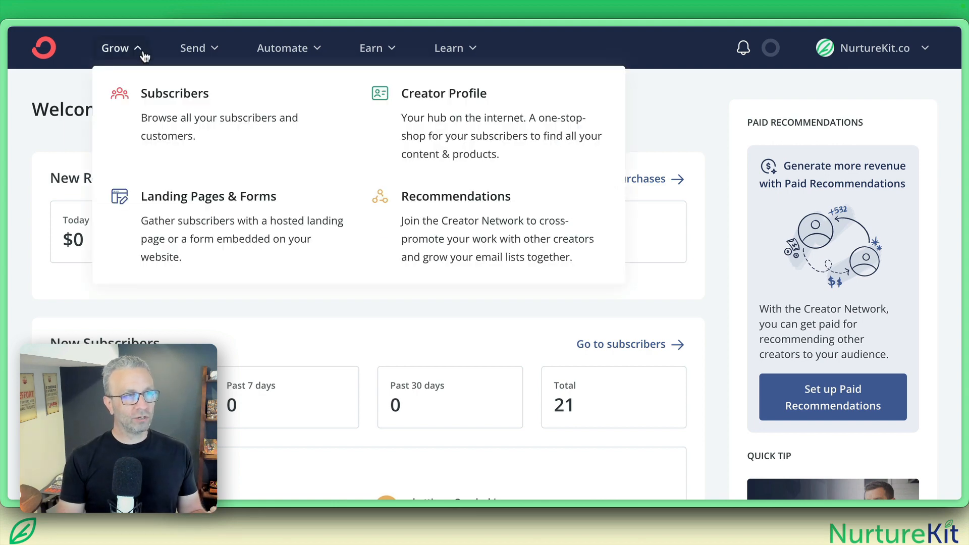
left_click(174, 93)
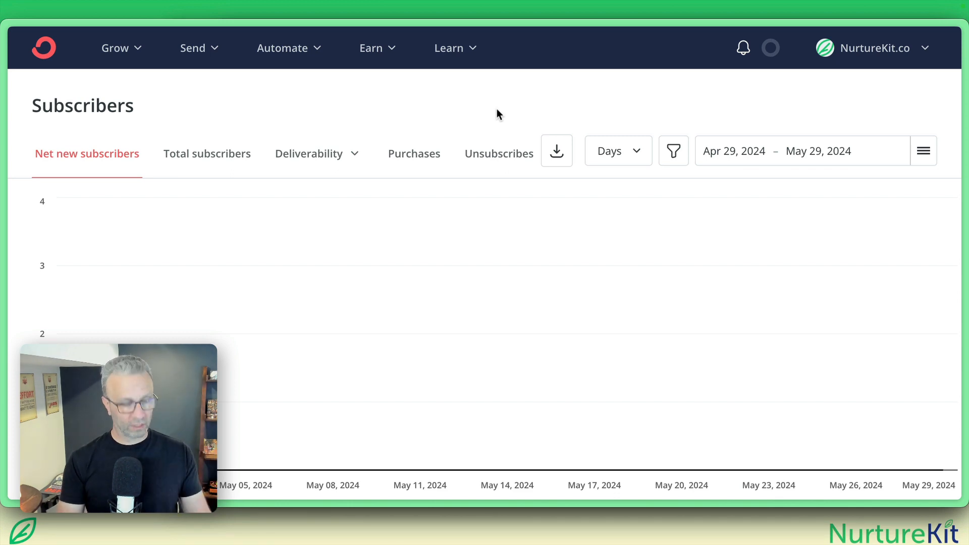
type("Freq")
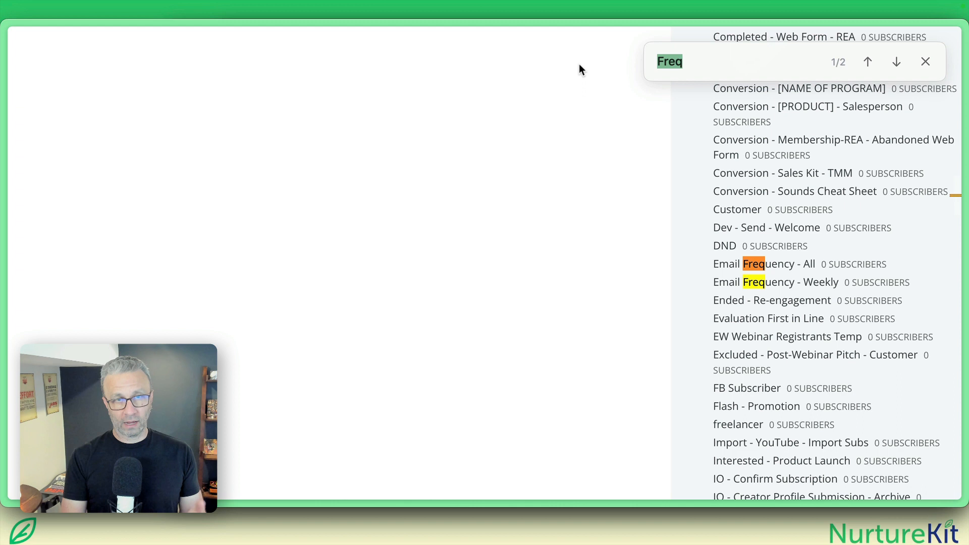
mouse_move(670, 273)
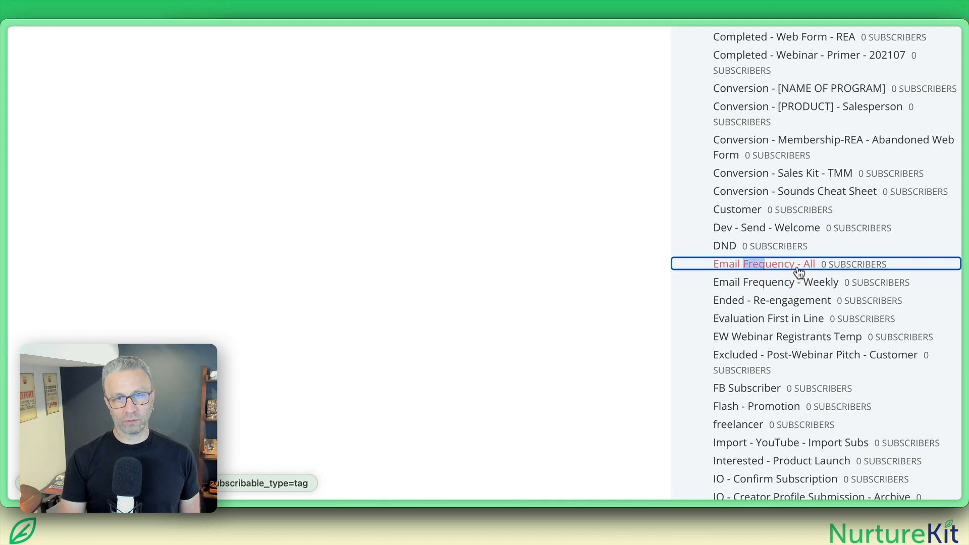
left_click(765, 264)
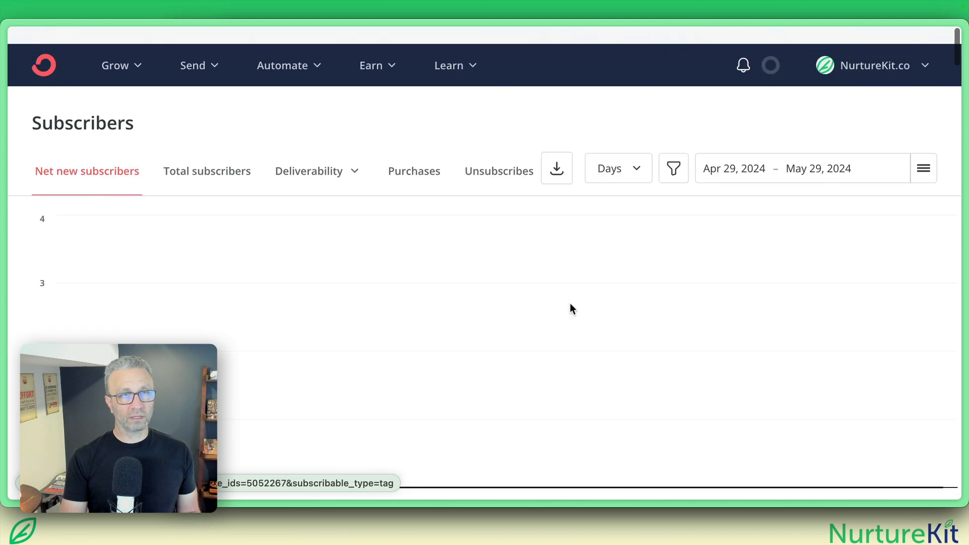
- Create and save a rule: when Email Frequency - All is added, remove Email Frequency - Weekly
left_click(283, 65)
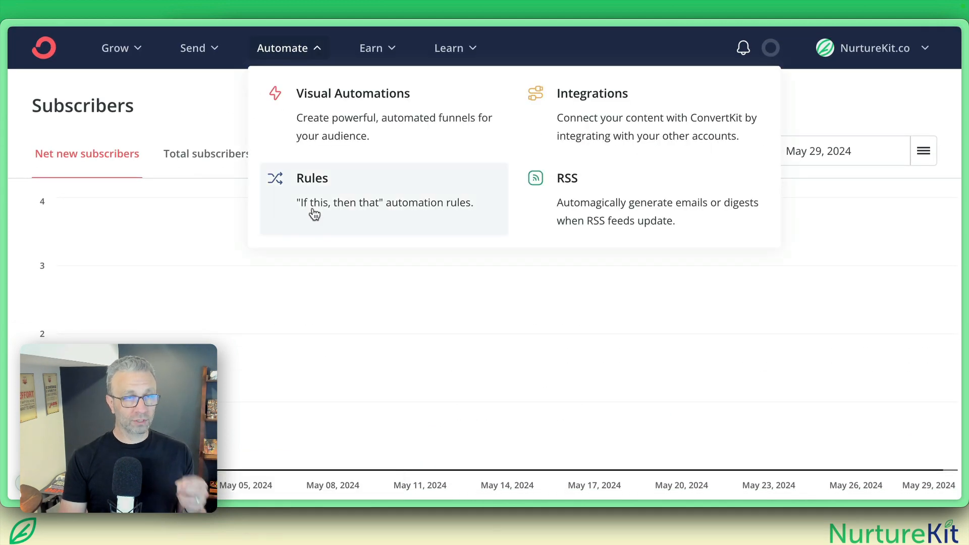
left_click(312, 178)
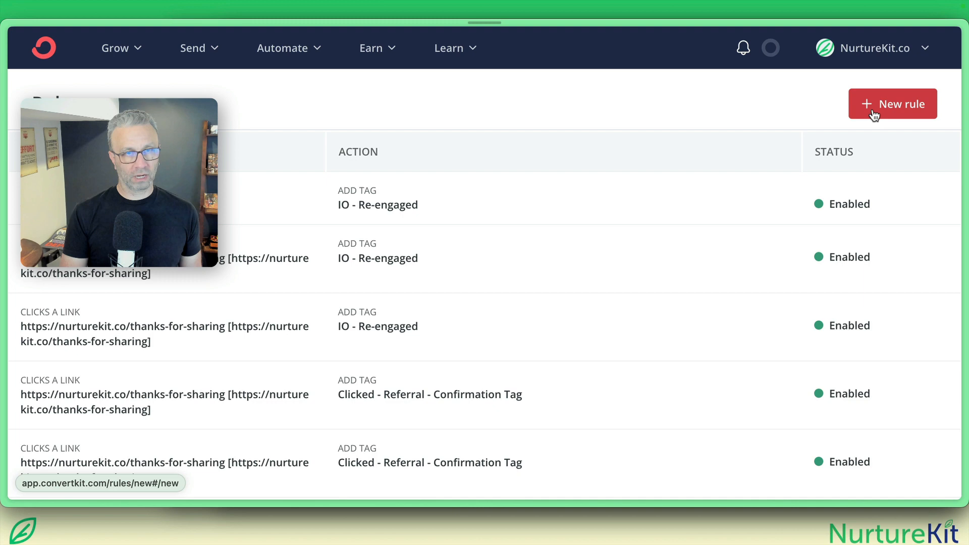
left_click(893, 103)
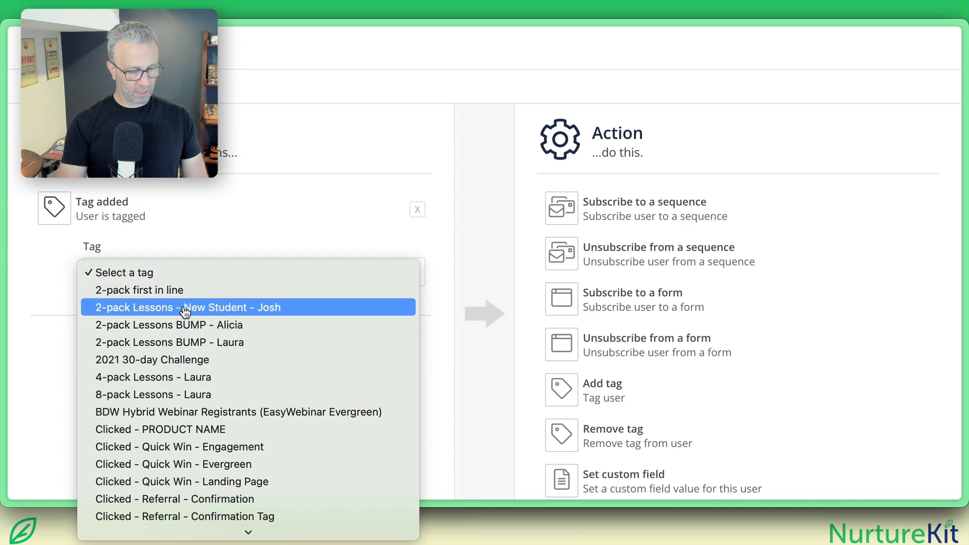
scroll("down", 3)
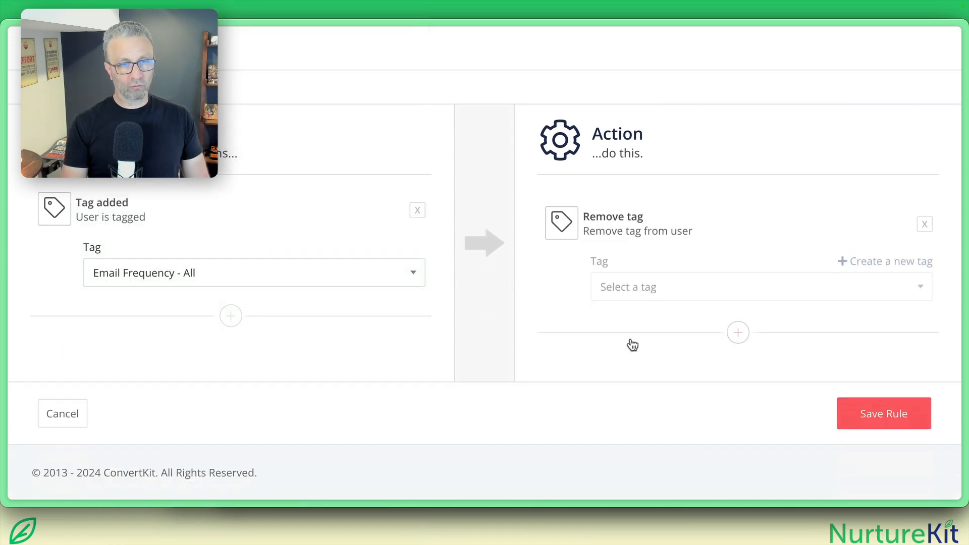
left_click(759, 286)
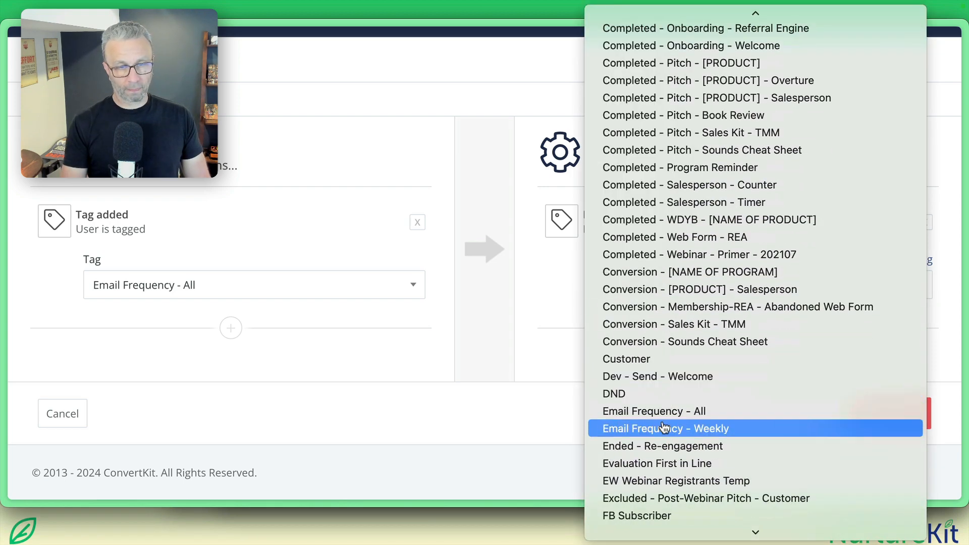
left_click(665, 429)
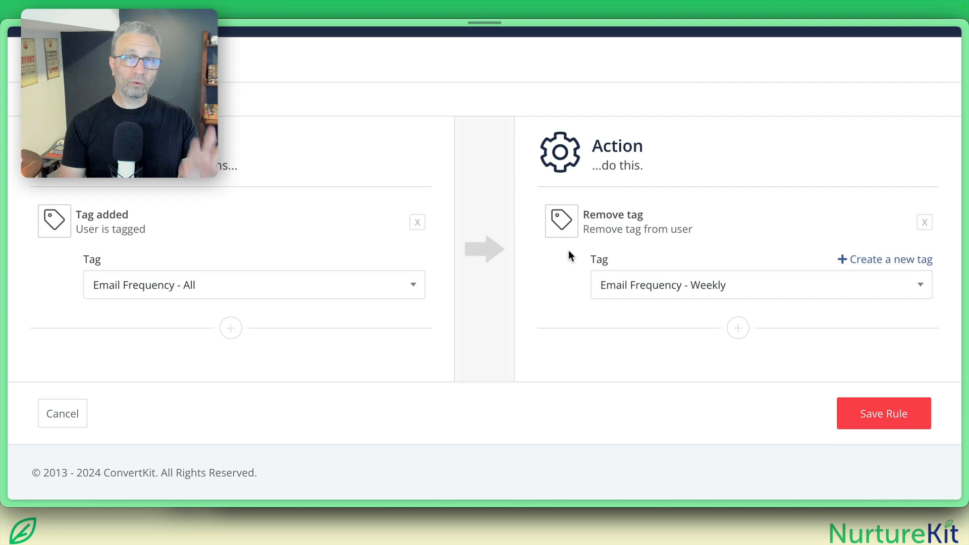
left_click(883, 413)
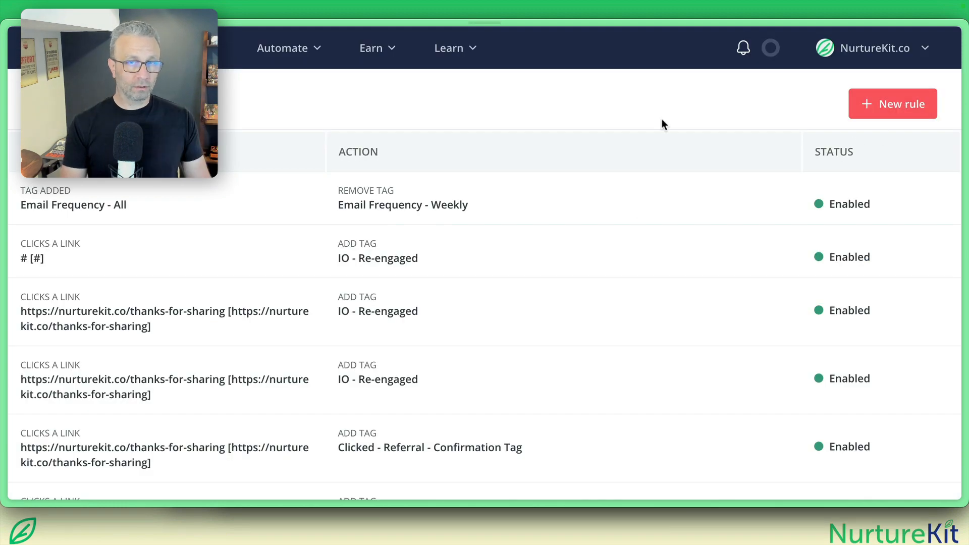
- Save a rule removing Email Frequency - All whenever Email Frequency - Weekly is added
left_click(893, 103)
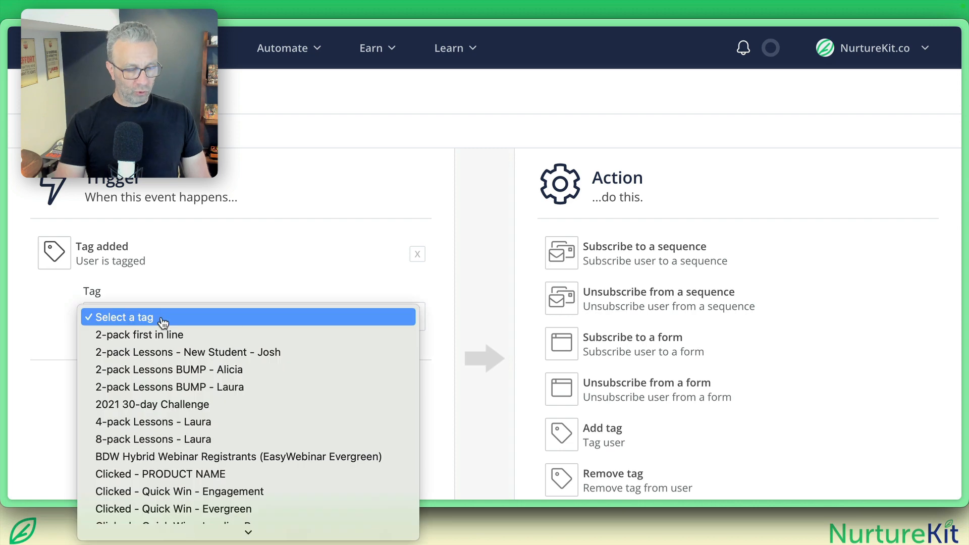
scroll("down", 3)
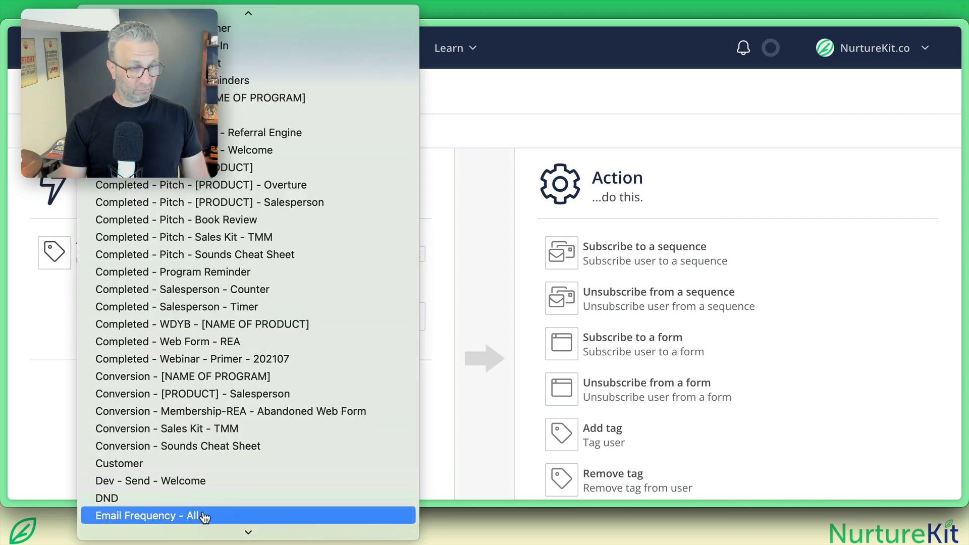
left_click(192, 516)
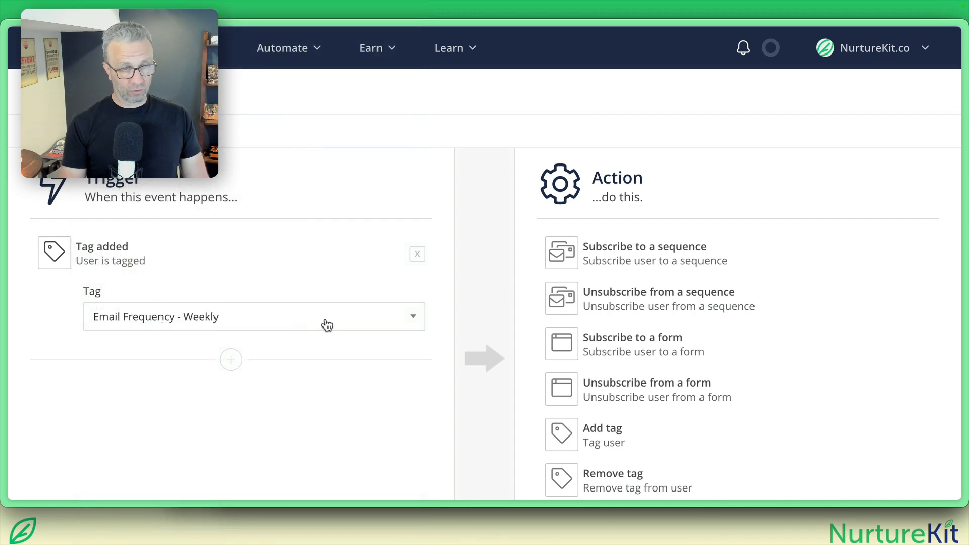
left_click(612, 481)
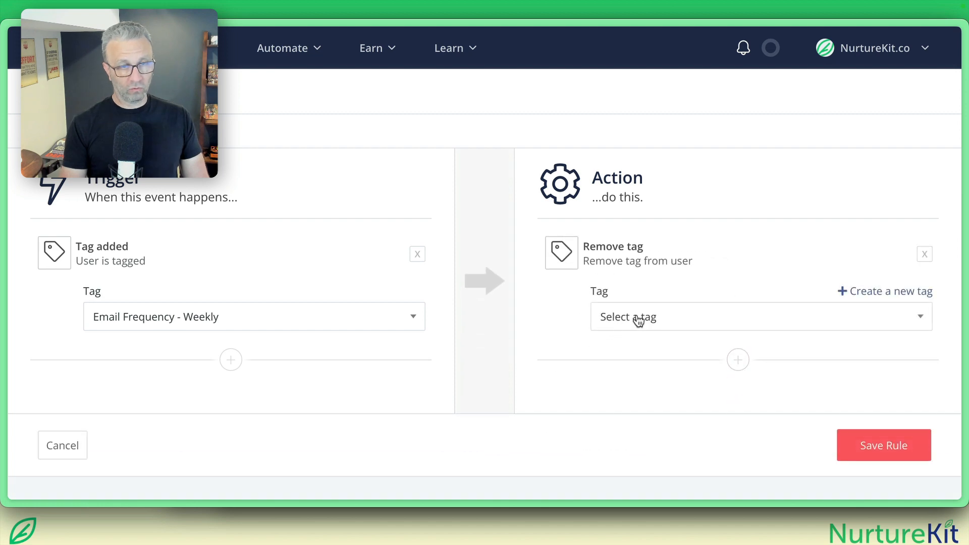
left_click(760, 317)
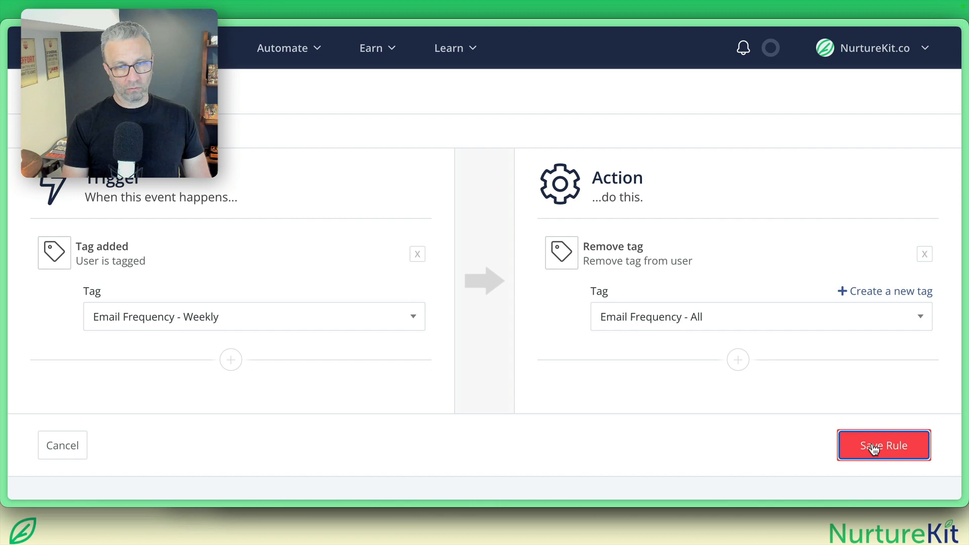
left_click(884, 445)
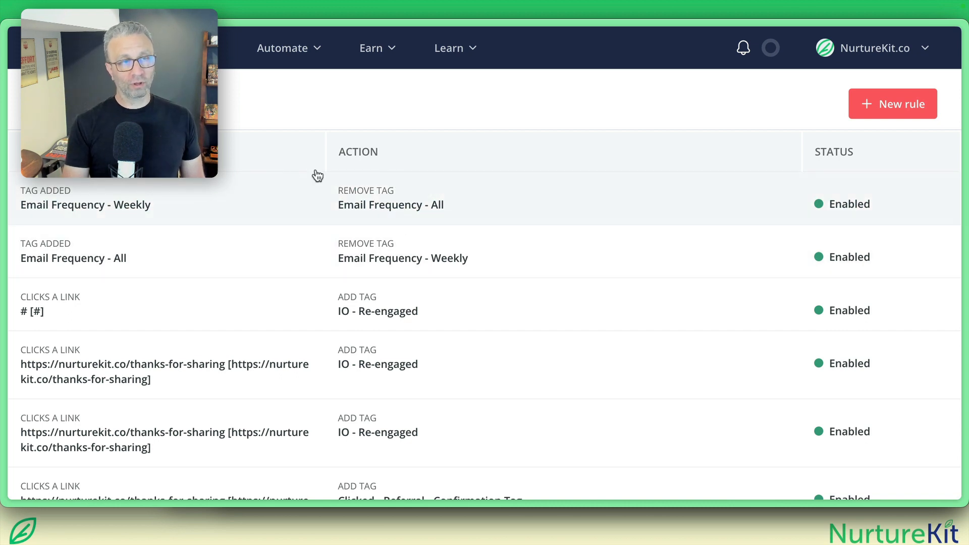
mouse_move(437, 215)
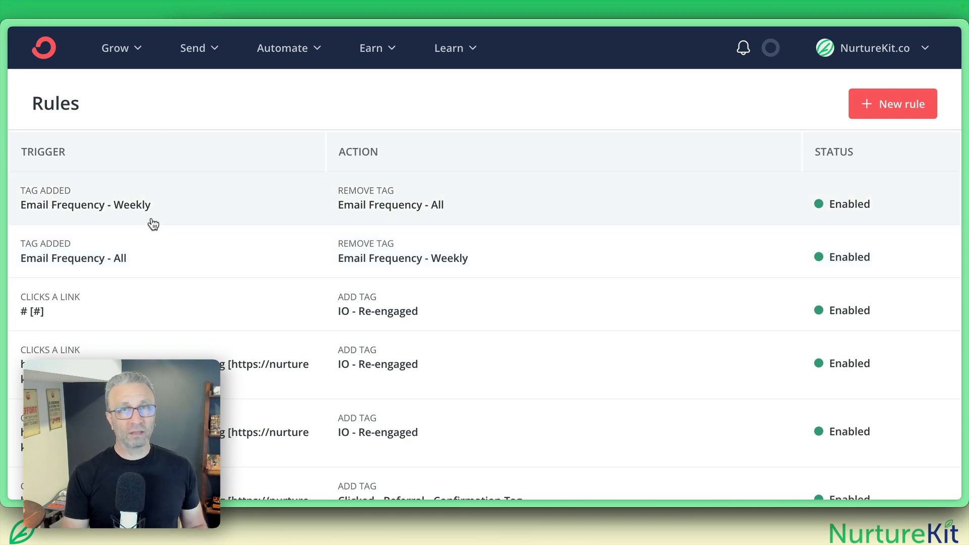
mouse_move(134, 86)
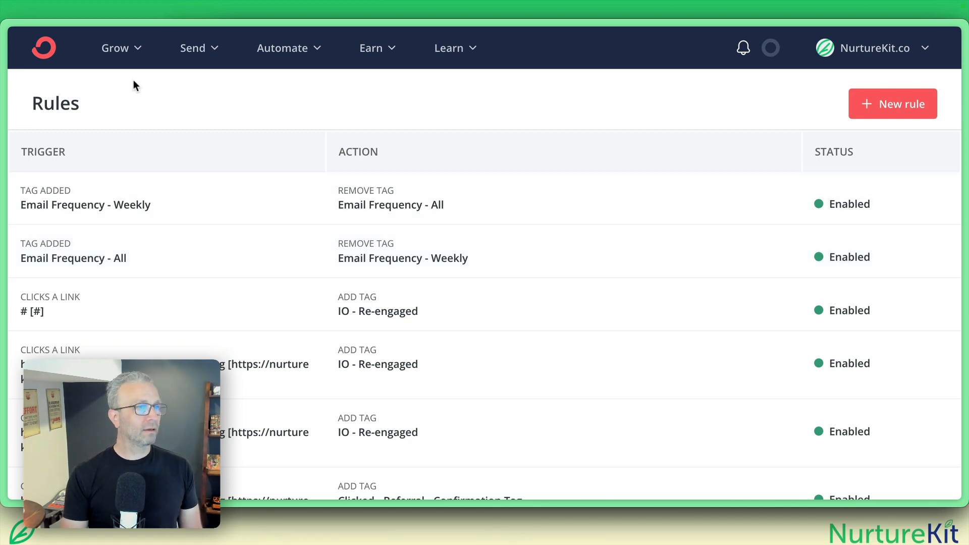
- Go to Broadcasts and place the cursor in the draft's empty body line
left_click(193, 48)
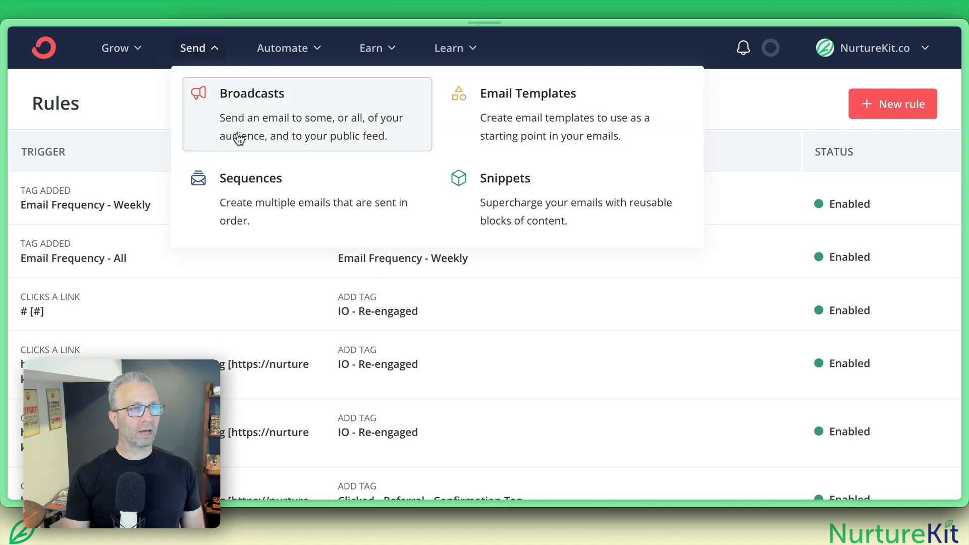
left_click(252, 94)
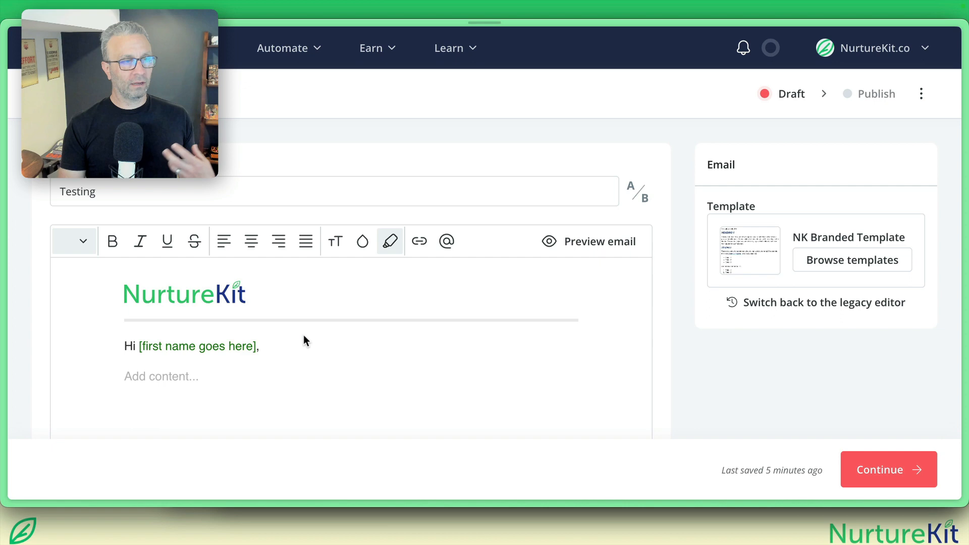
left_click(161, 376)
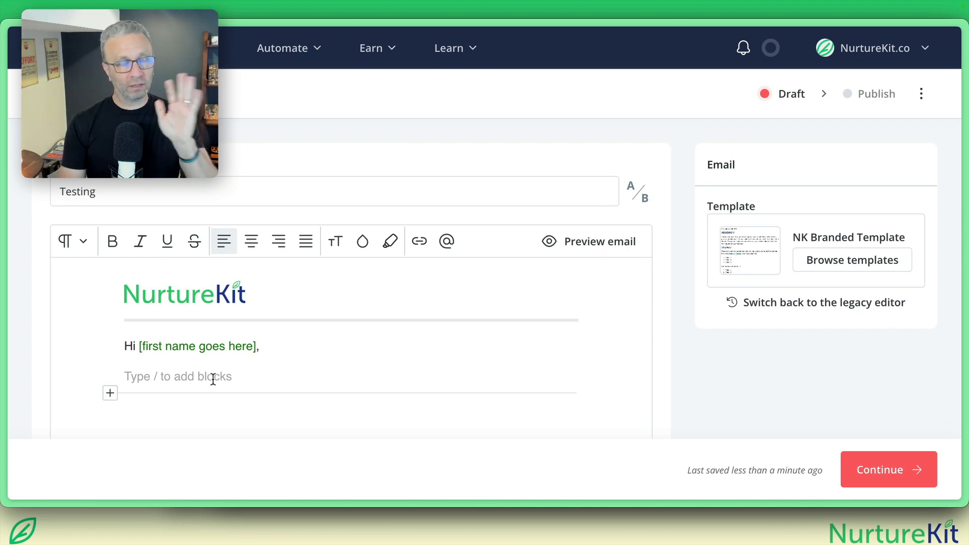
- Type 'Too many emails? Click here to get the weekly version.' into the body
scroll("down", 3)
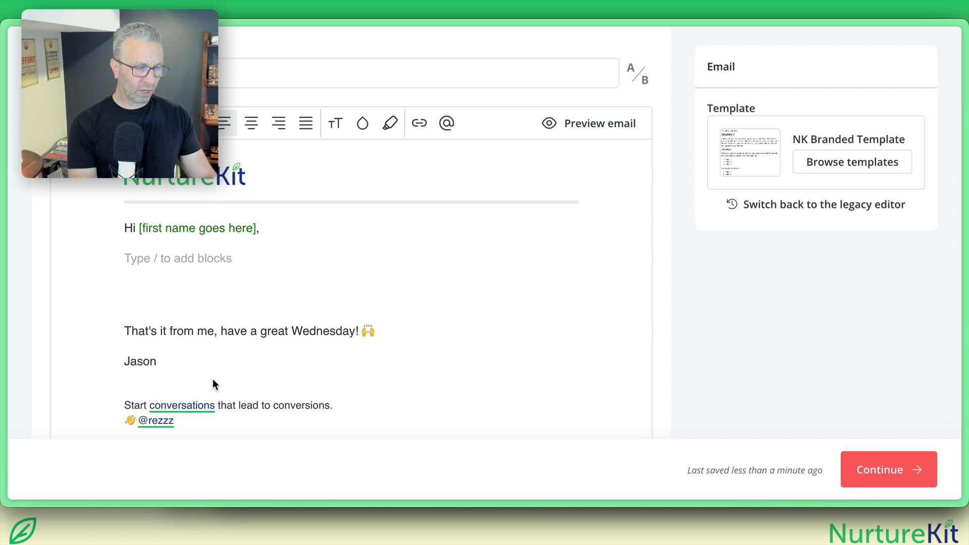
type("Too many emails?")
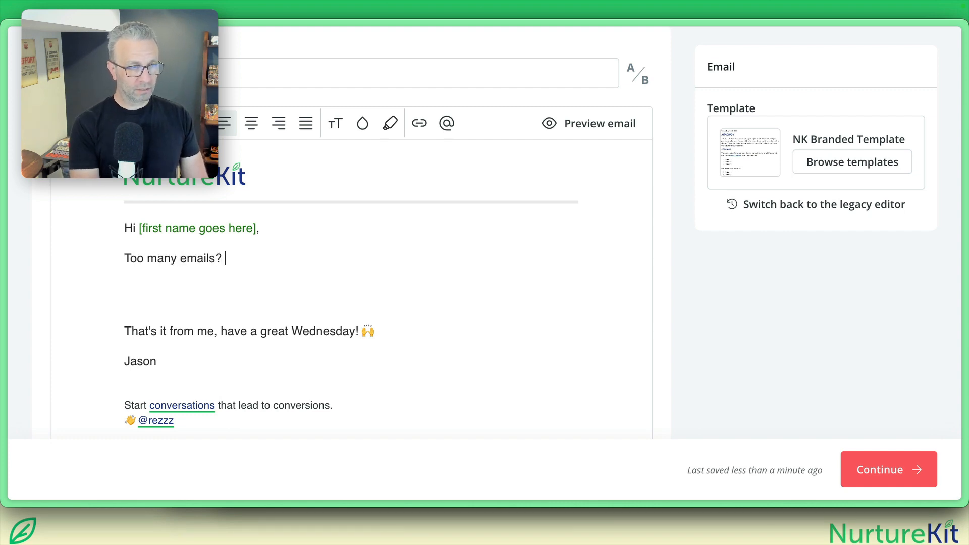
type("Click here")
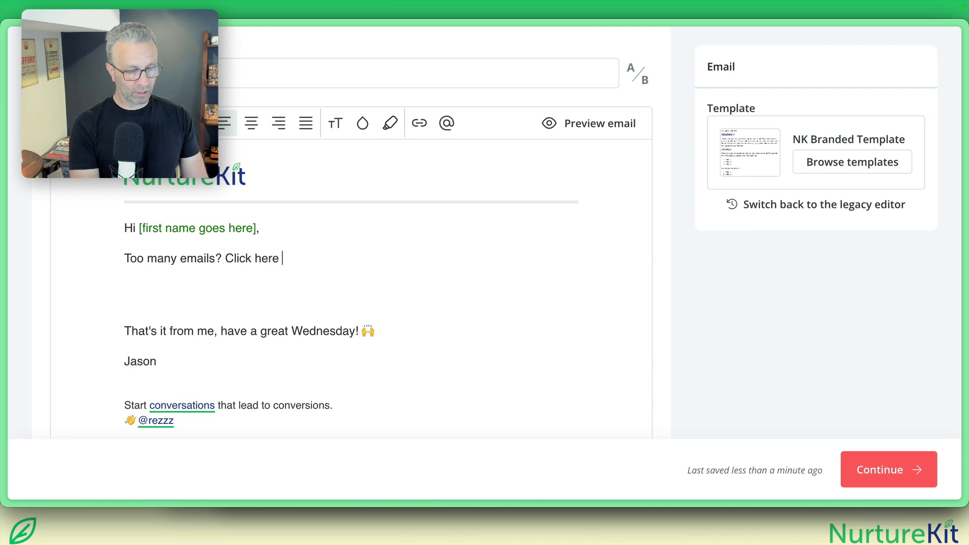
type("to")
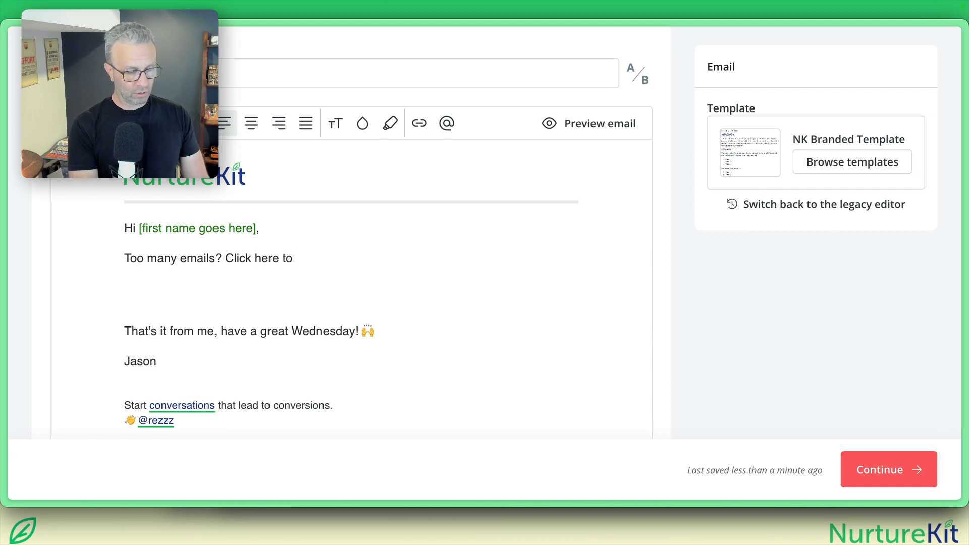
type("get the weekly")
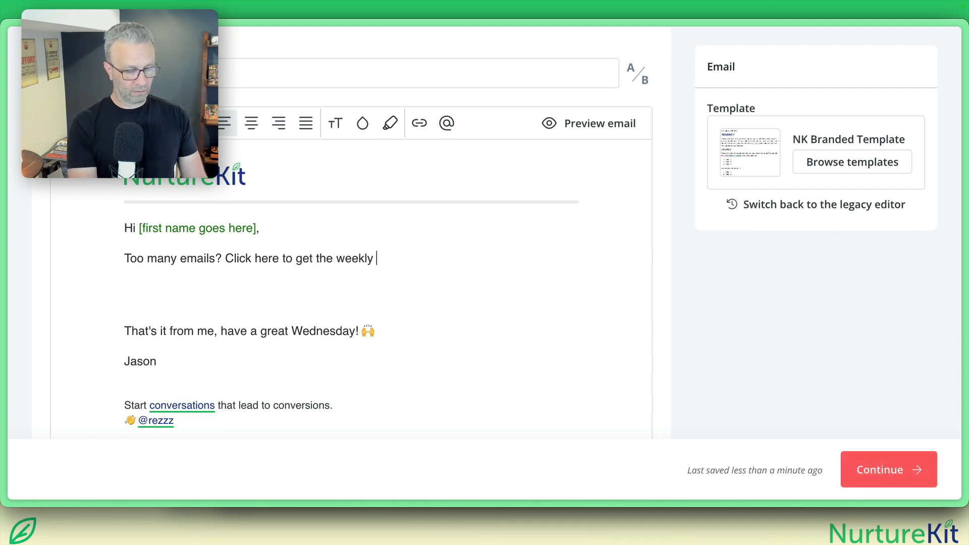
type("version.")
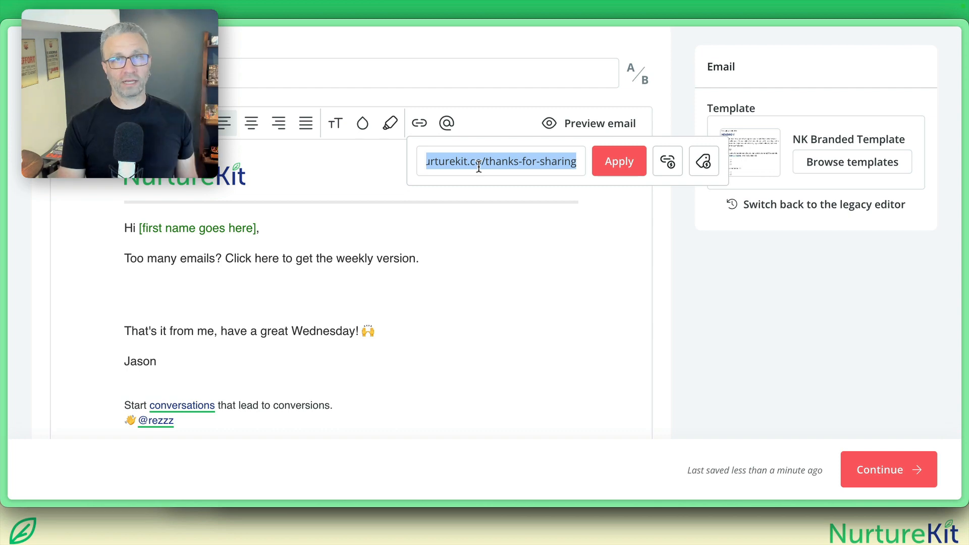
- Tag the link's clickers with Email Frequency - Weekly and apply the link
left_click(703, 160)
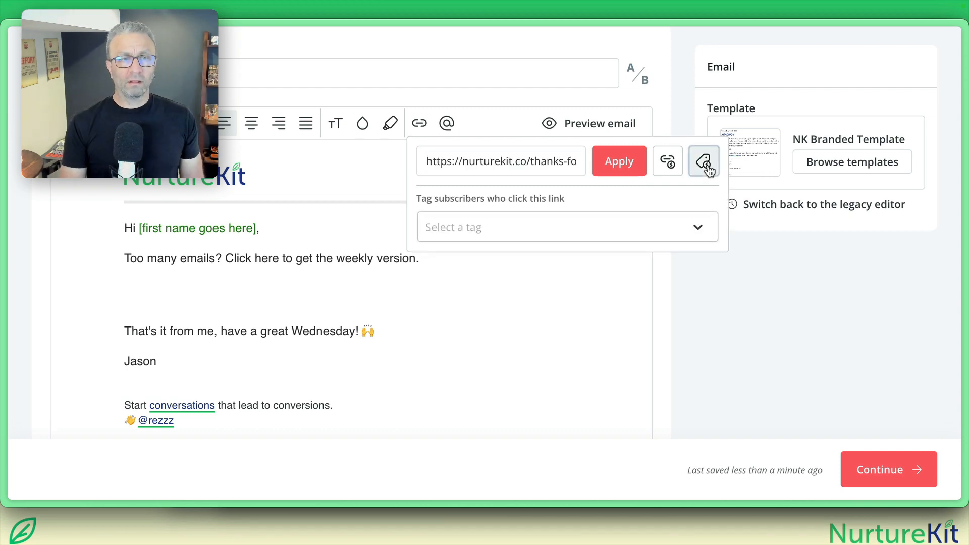
type("Email")
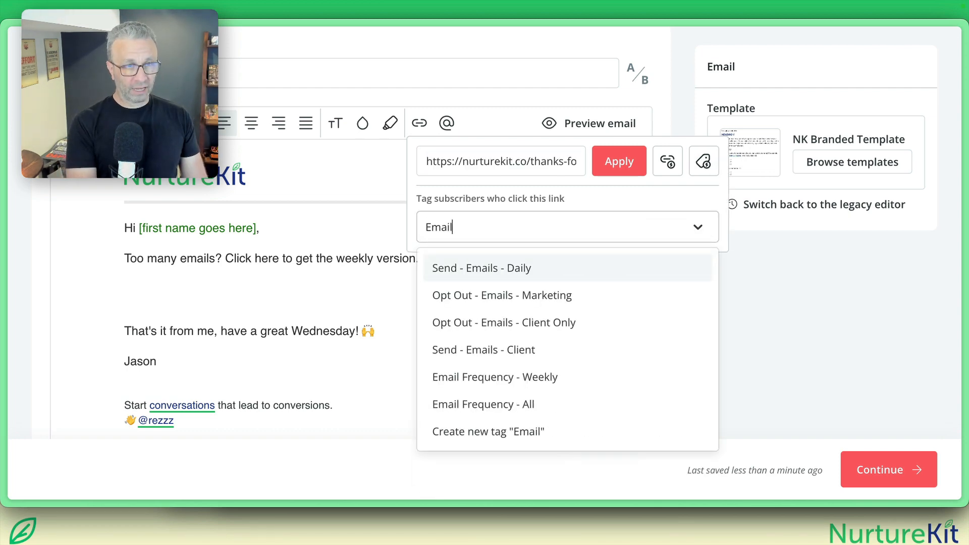
left_click(496, 377)
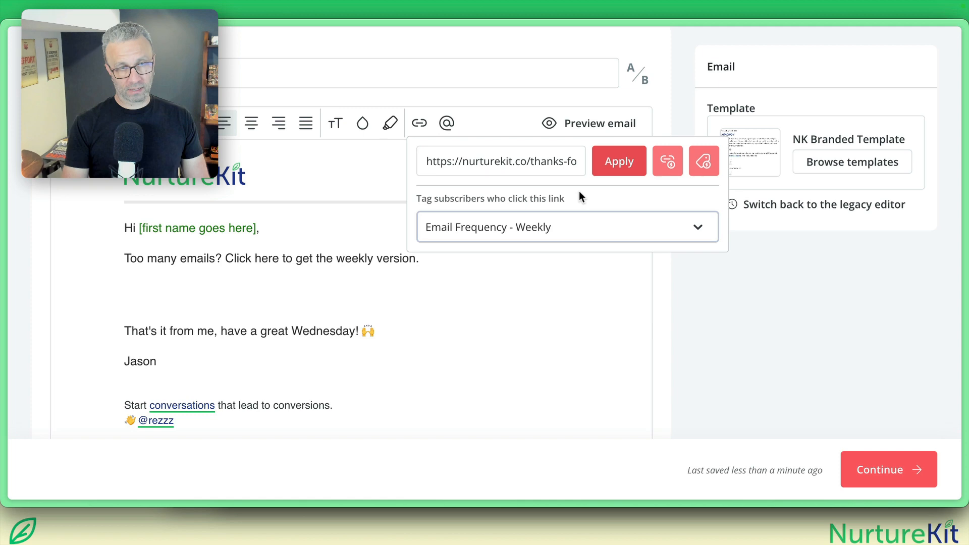
left_click(619, 161)
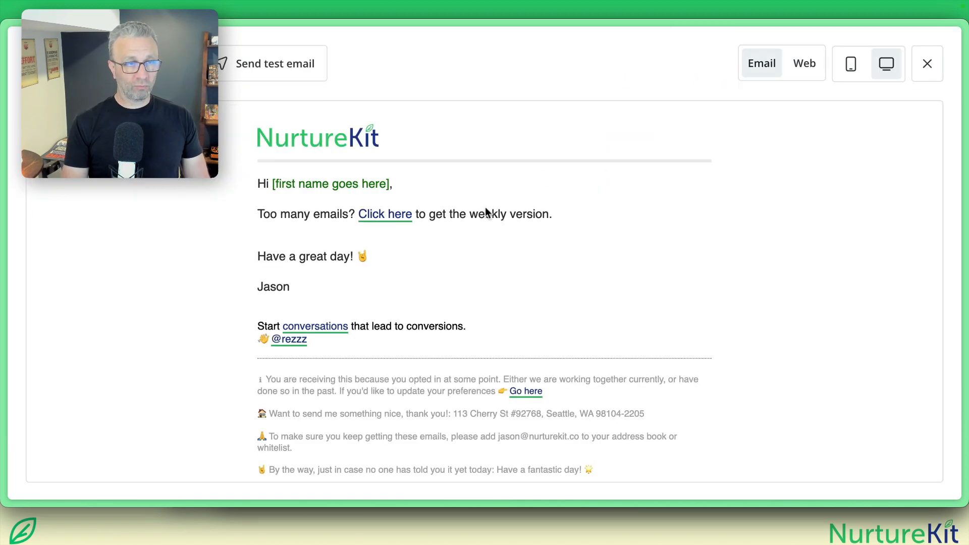
mouse_move(393, 224)
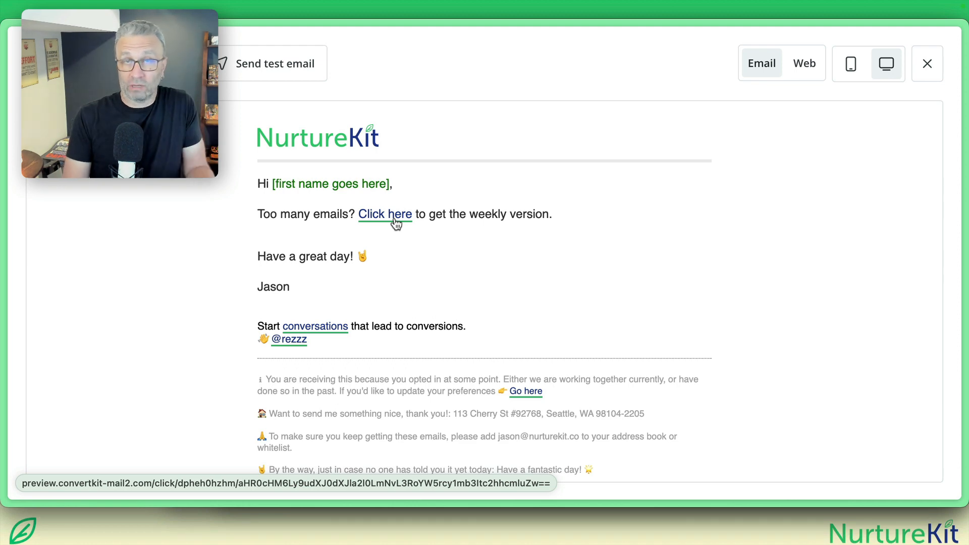
- Right-click the 'Click here' link in the email preview
right_click(385, 214)
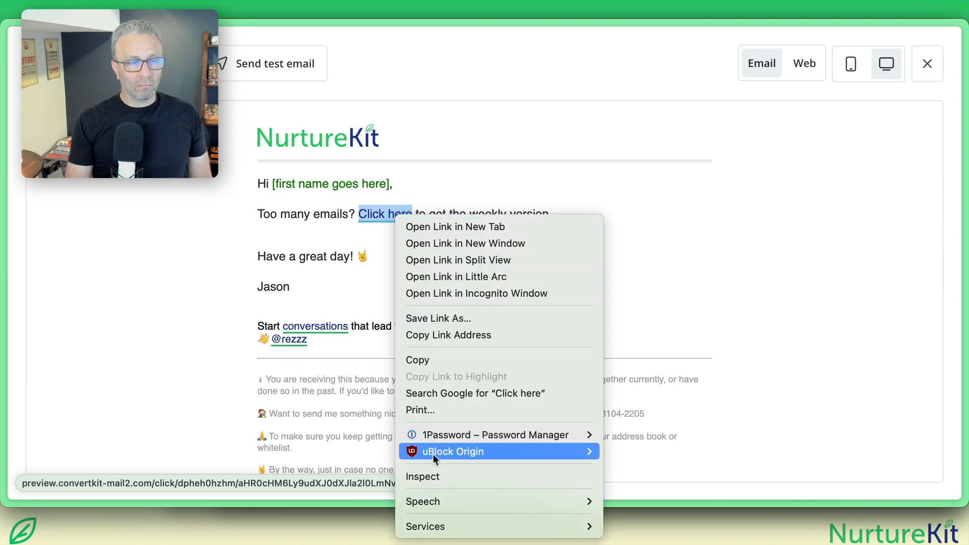
mouse_move(432, 482)
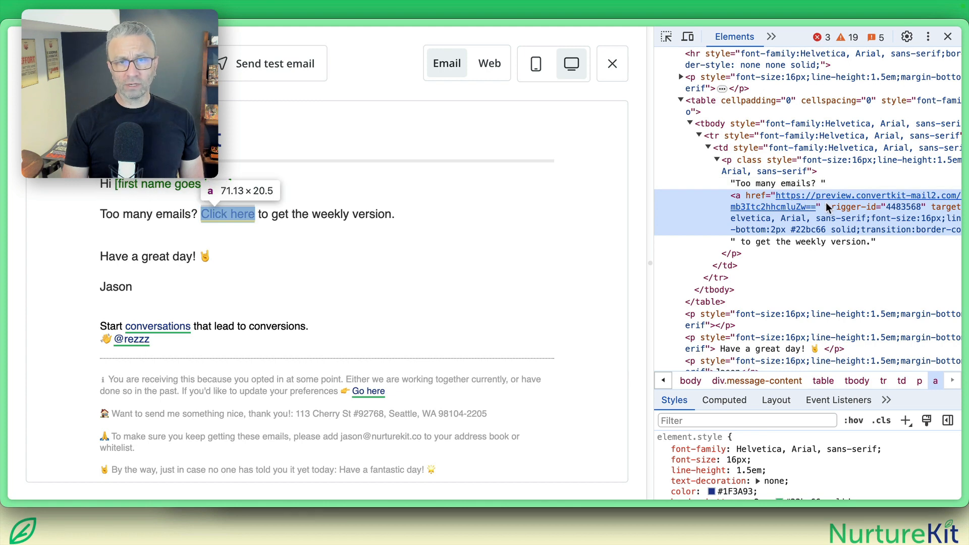
- Copy the link's HTML (trigger-id 4483568) via Edit as HTML, then close DevTools and preview
scroll("right", 3)
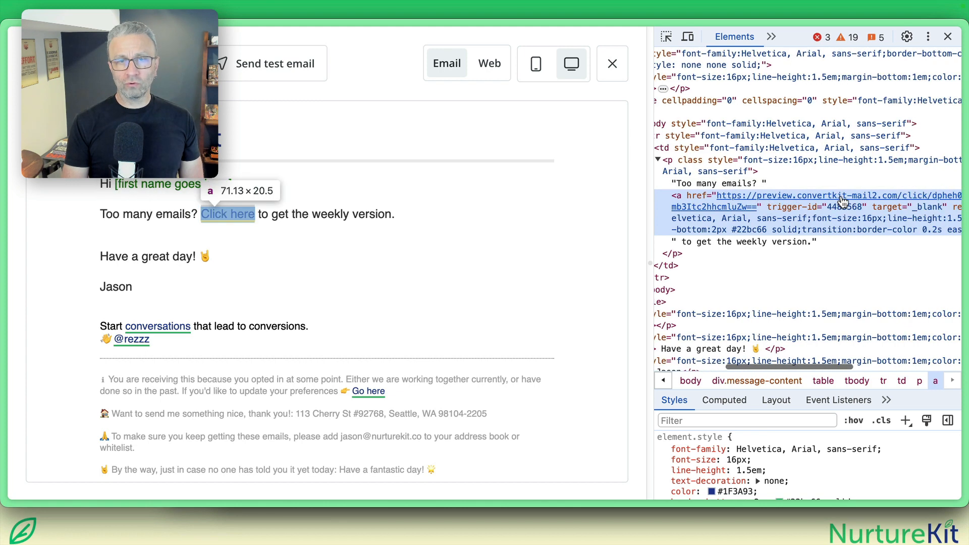
mouse_move(873, 197)
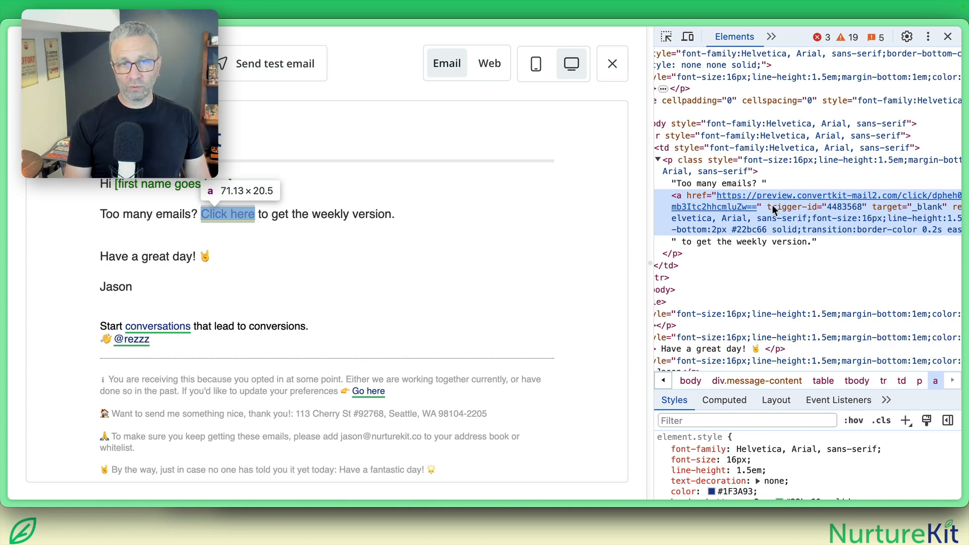
mouse_move(816, 209)
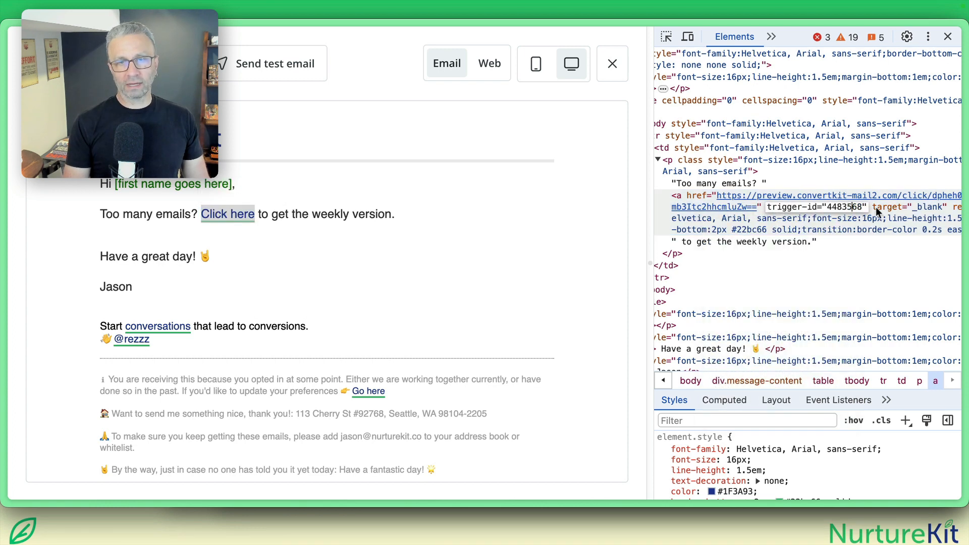
right_click(792, 207)
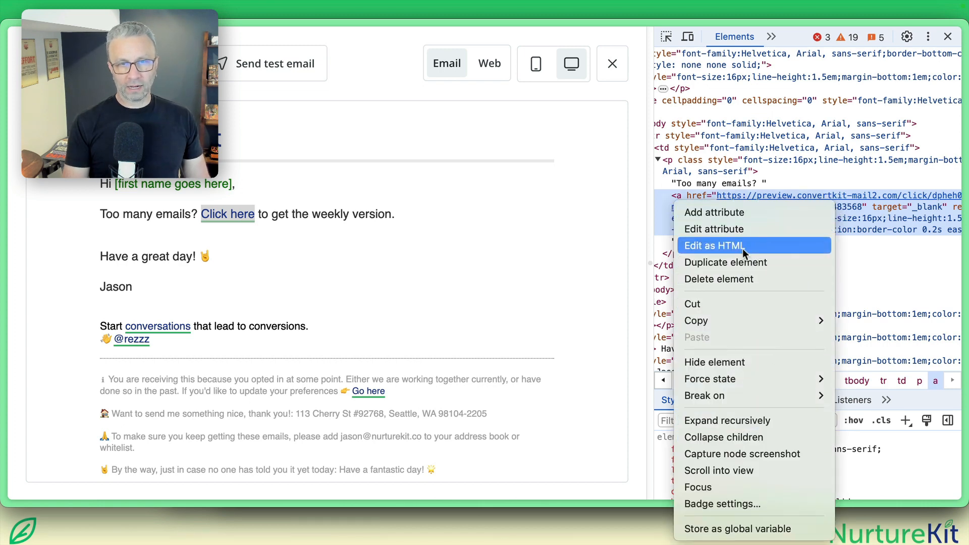
left_click(714, 245)
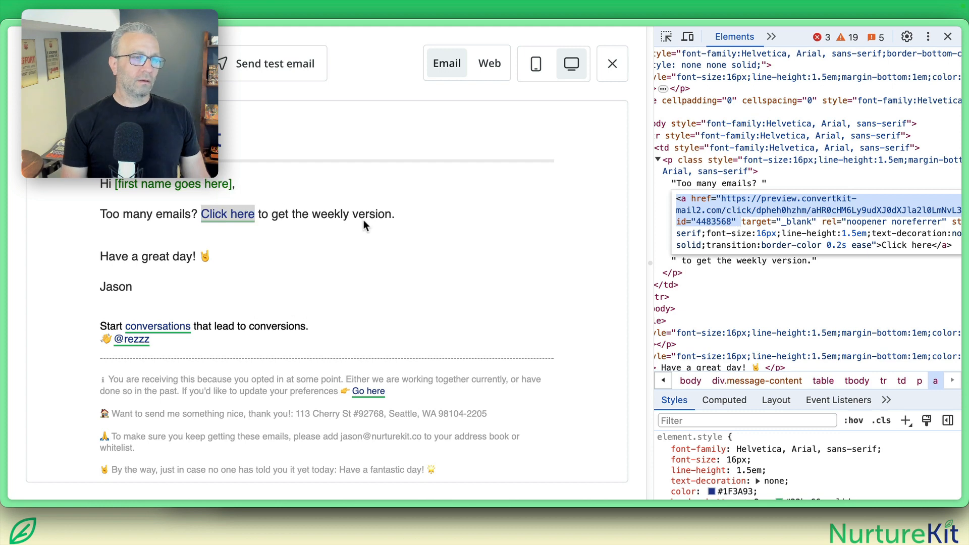
left_click(944, 38)
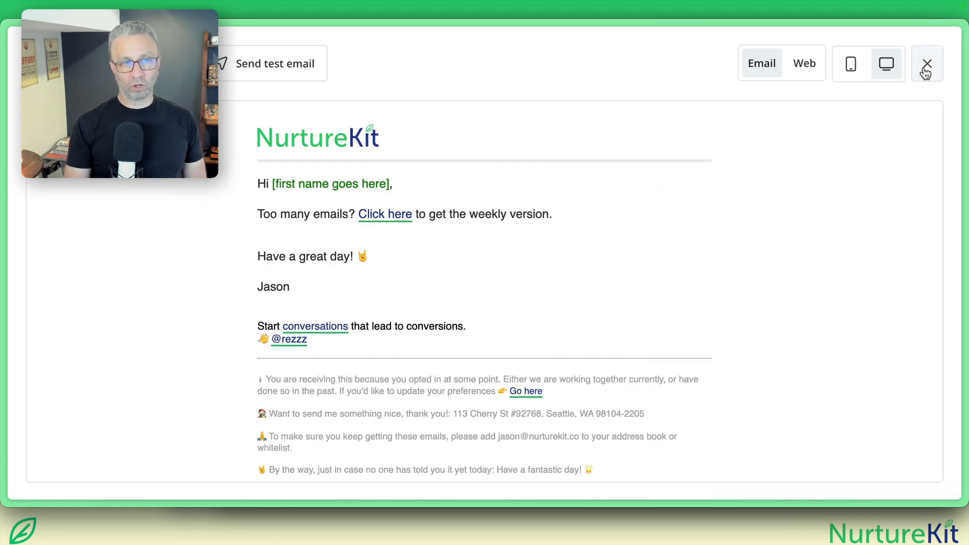
left_click(926, 63)
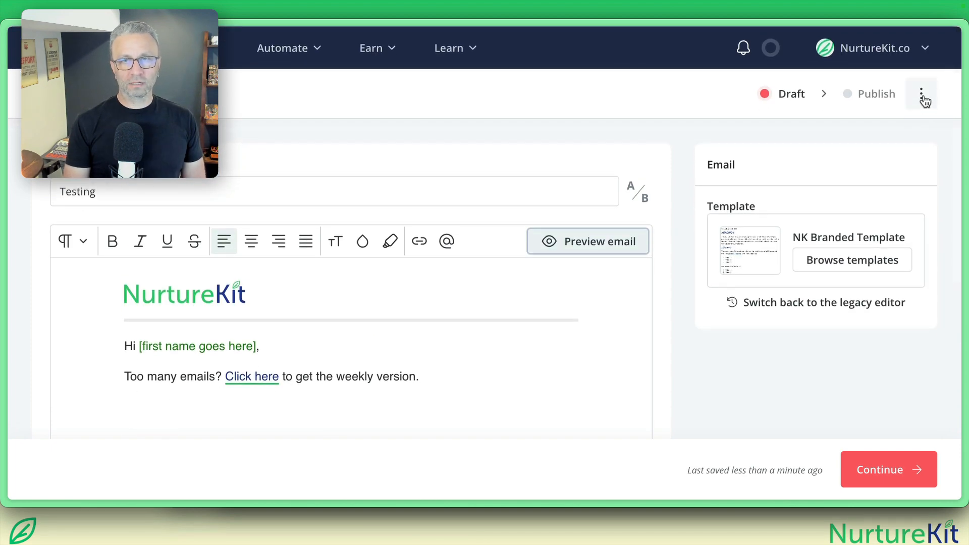
- Delete the 'Testing' broadcast draft and confirm
left_click(921, 95)
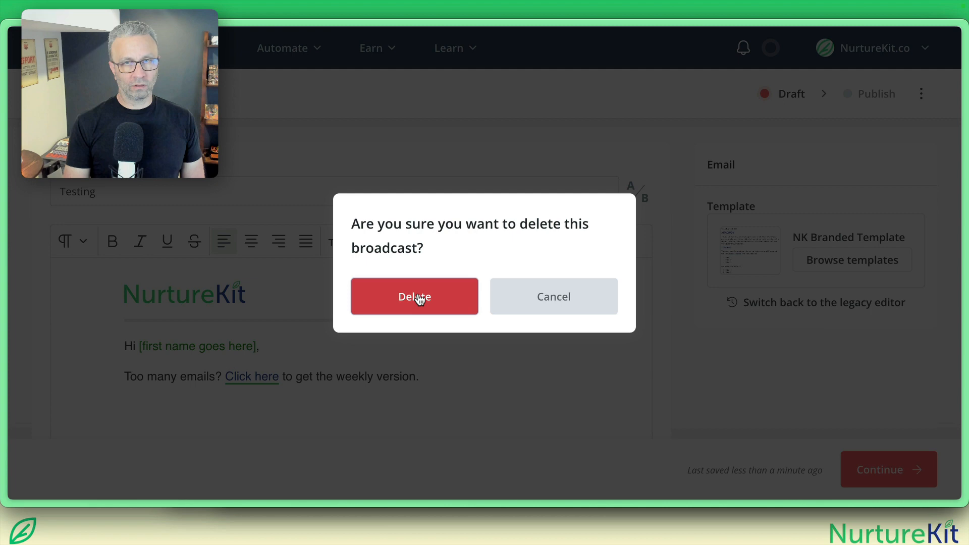
left_click(553, 297)
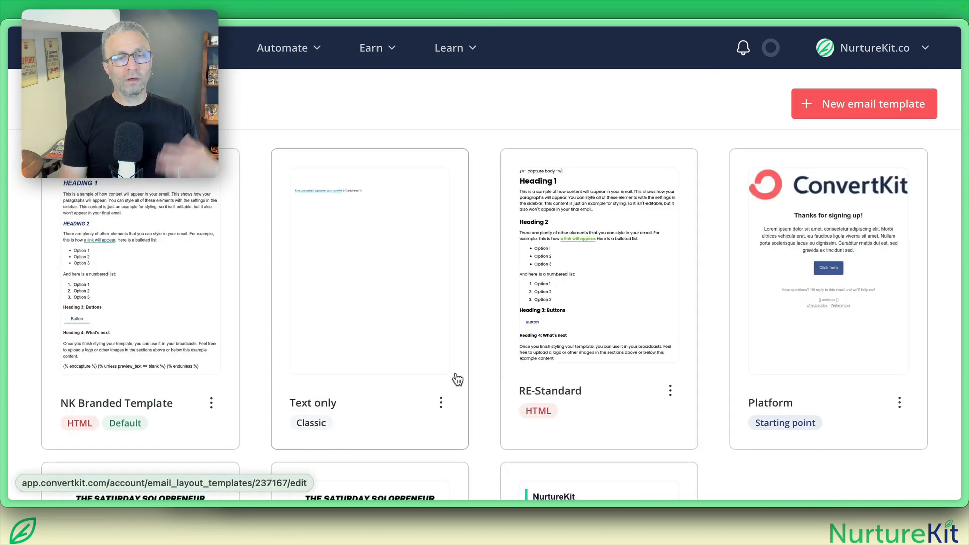
mouse_move(481, 449)
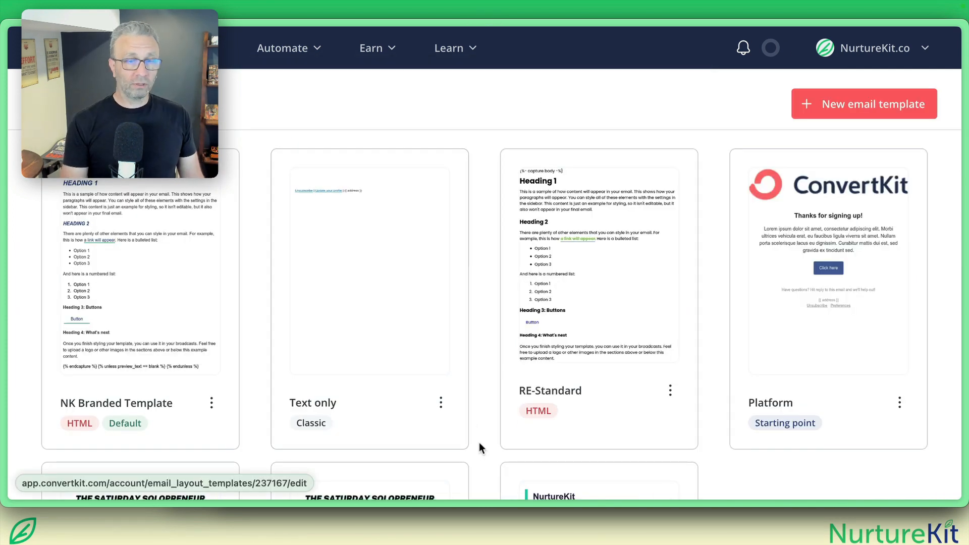
- Scroll the email templates gallery to reveal more templates
scroll("down", 3)
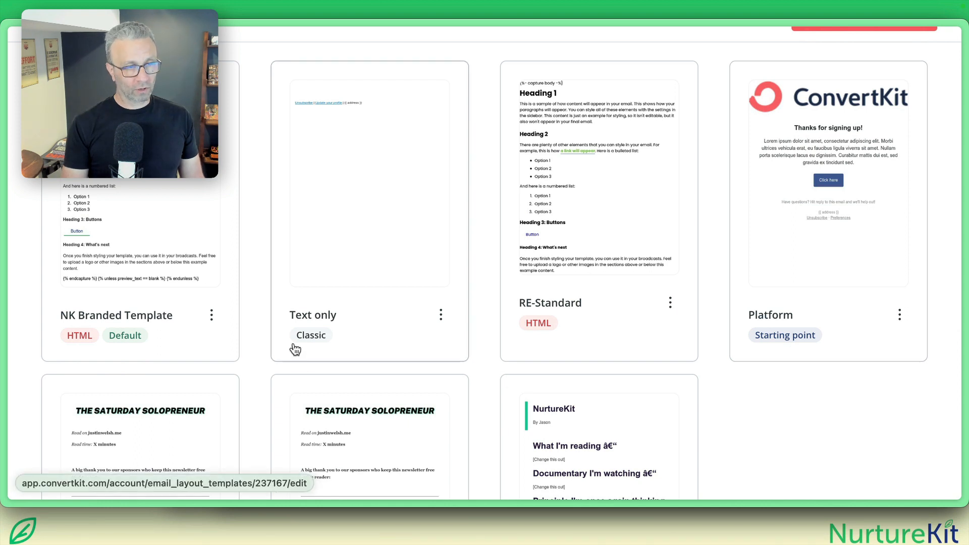
mouse_move(335, 316)
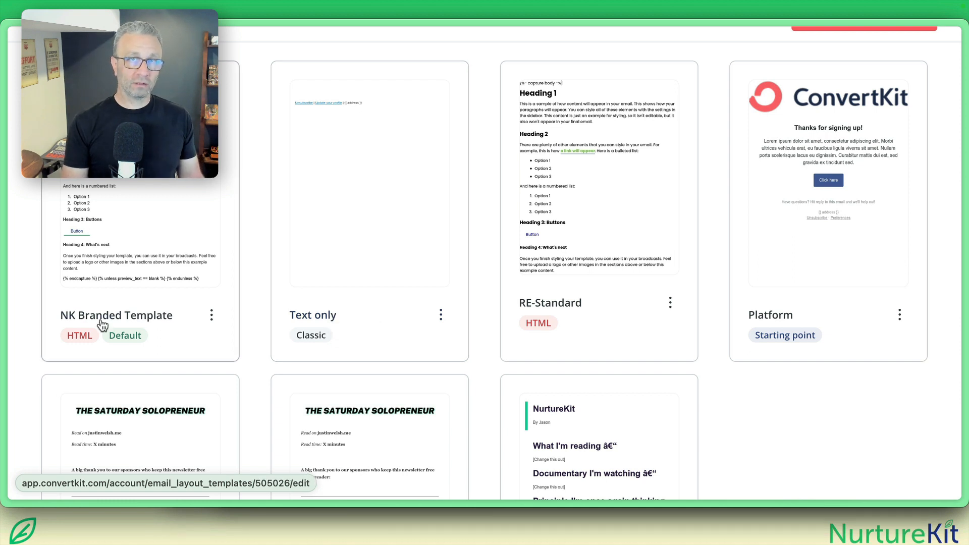
mouse_move(103, 324)
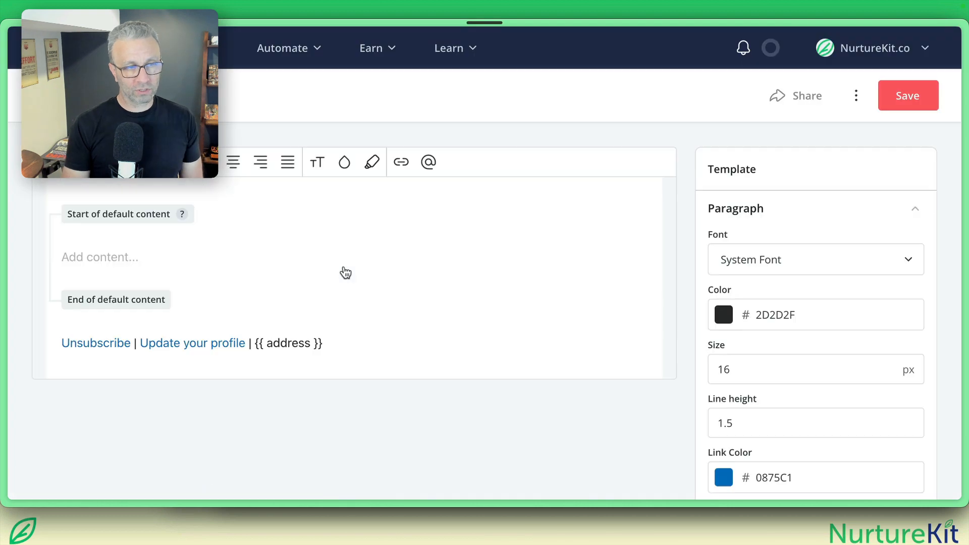
mouse_move(161, 322)
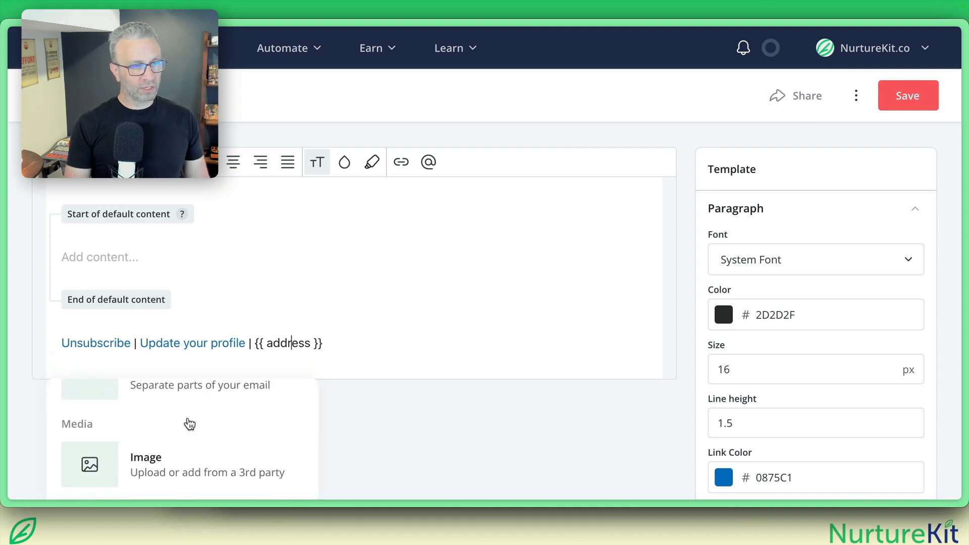
- Add a custom HTML block and replace the tracking URL with nurturekit.co/thanks-for-sharing
scroll("down", 3)
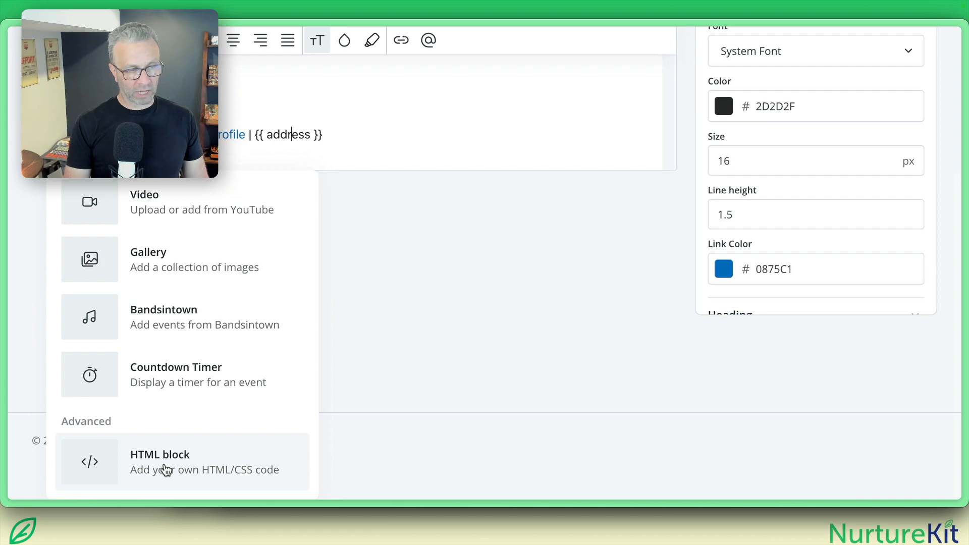
left_click(166, 462)
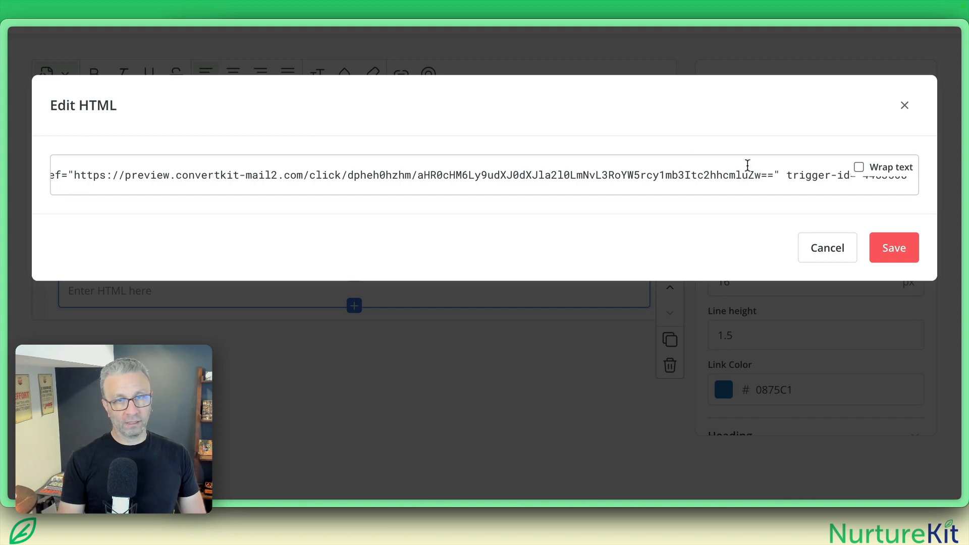
left_click_drag(392, 175, 776, 175)
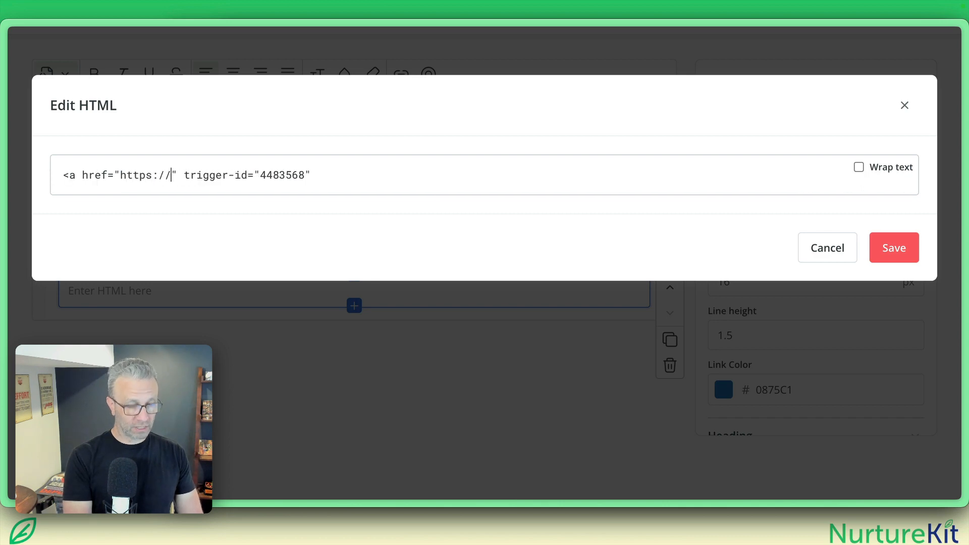
type("nurturekit.co")
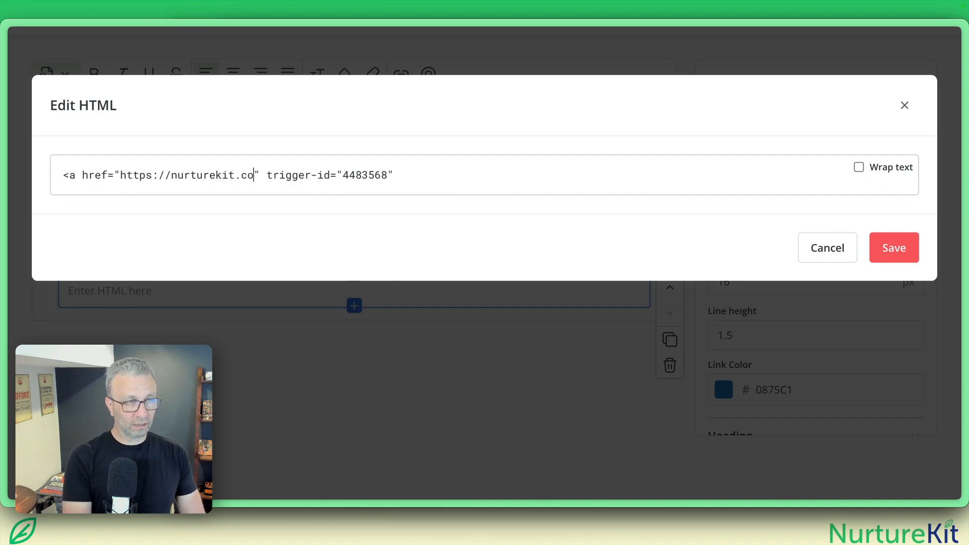
type("/thanks-for-sha")
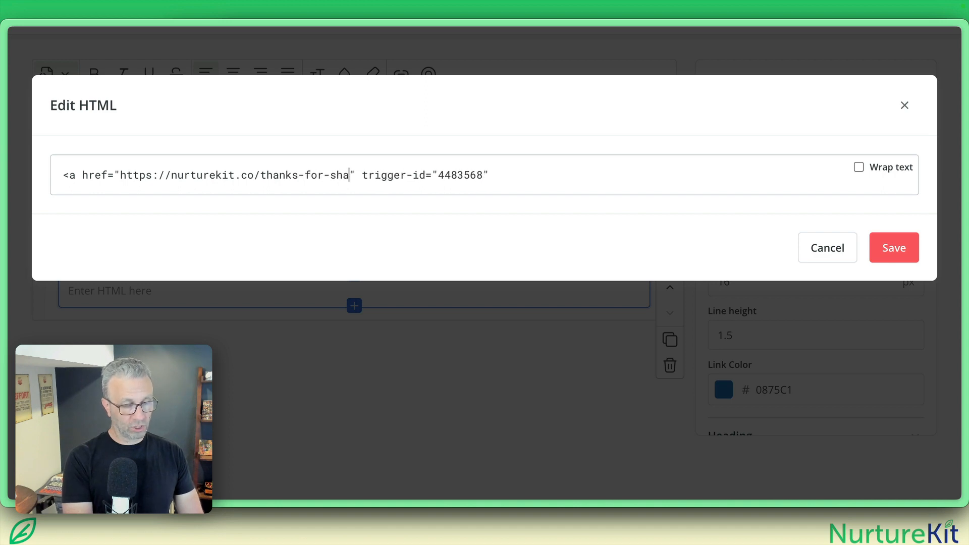
type("ring")
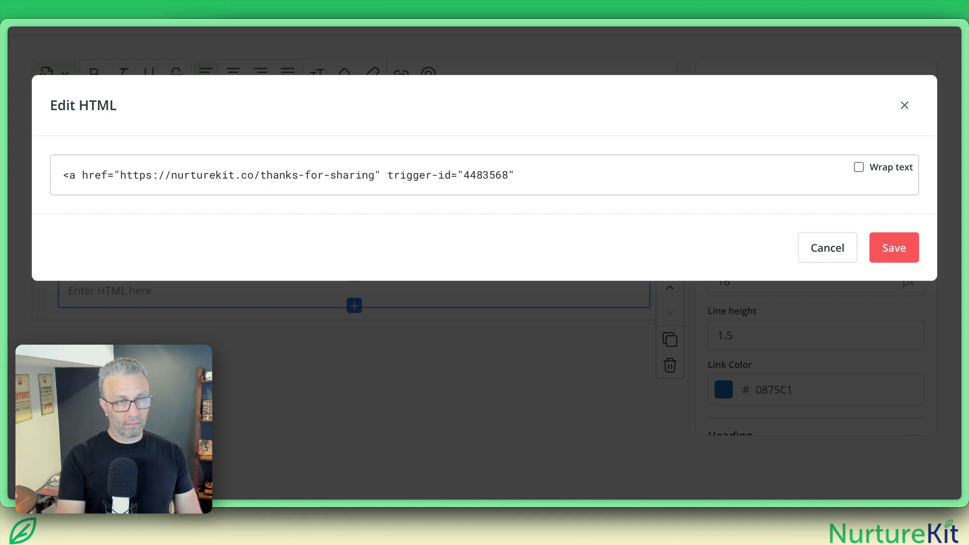
type(">")
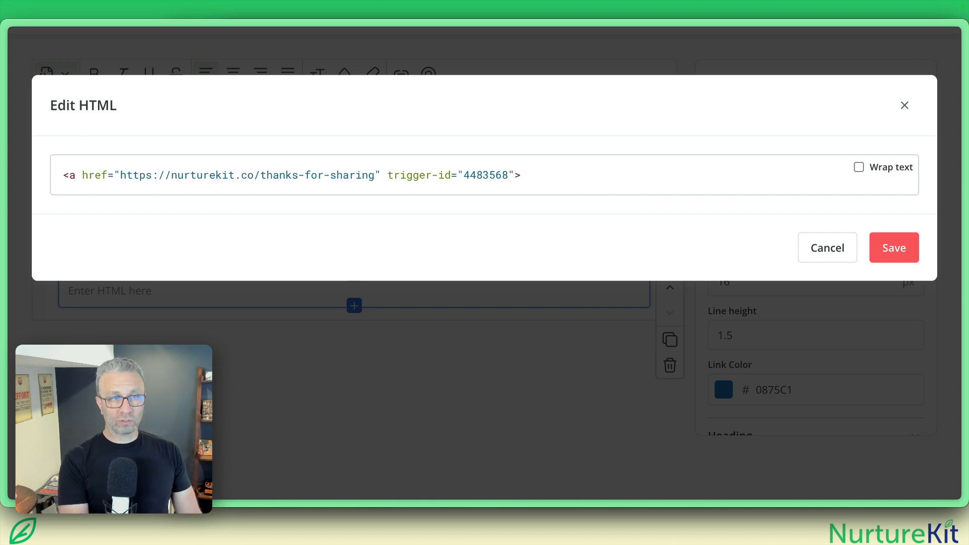
- Wrap the link as 'Too many emails? Click here for the weekly version.' and select the line
type("ck here")
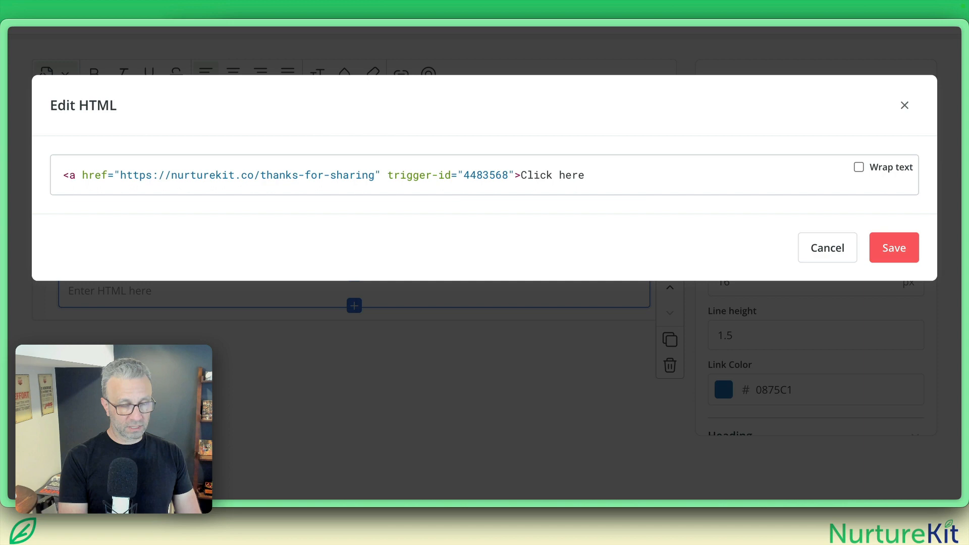
type("</a>")
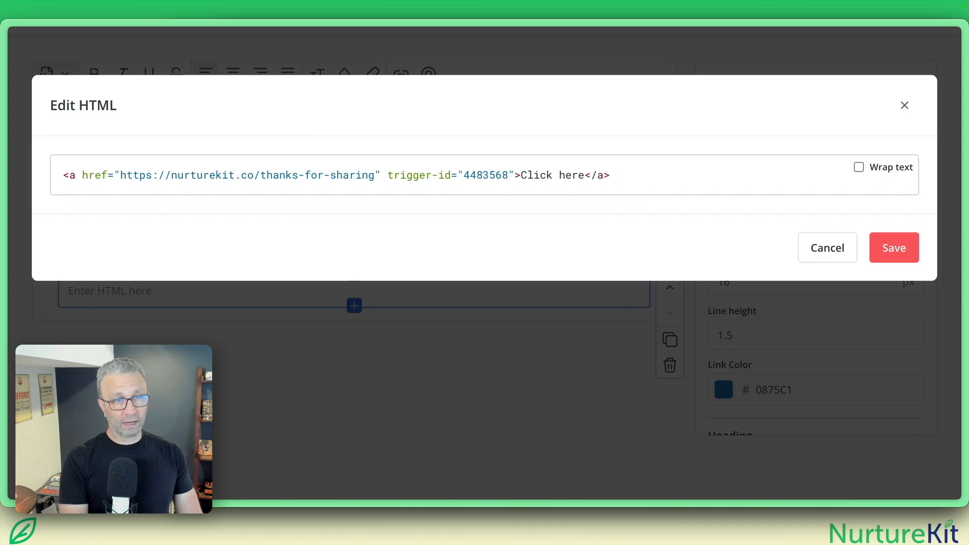
type("for the weekl")
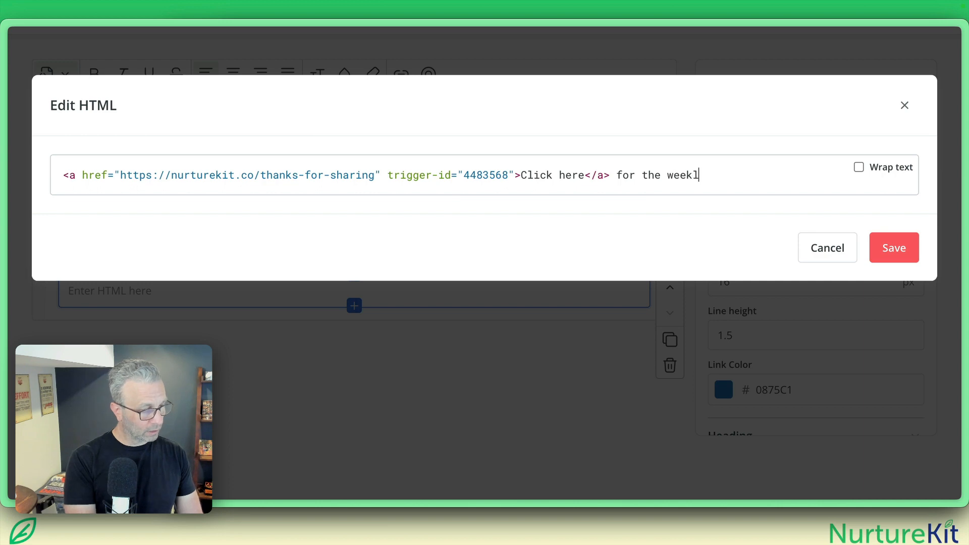
type("y ver")
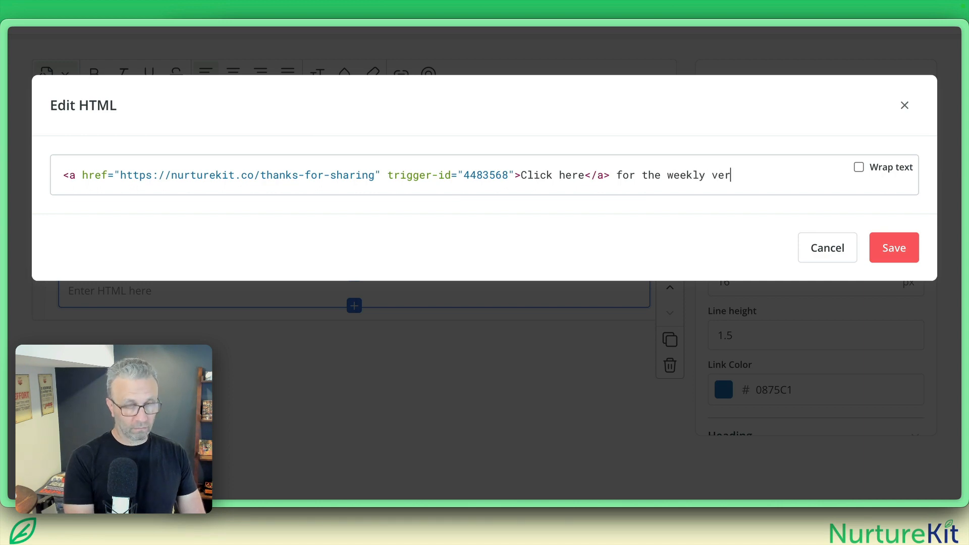
type("sion.")
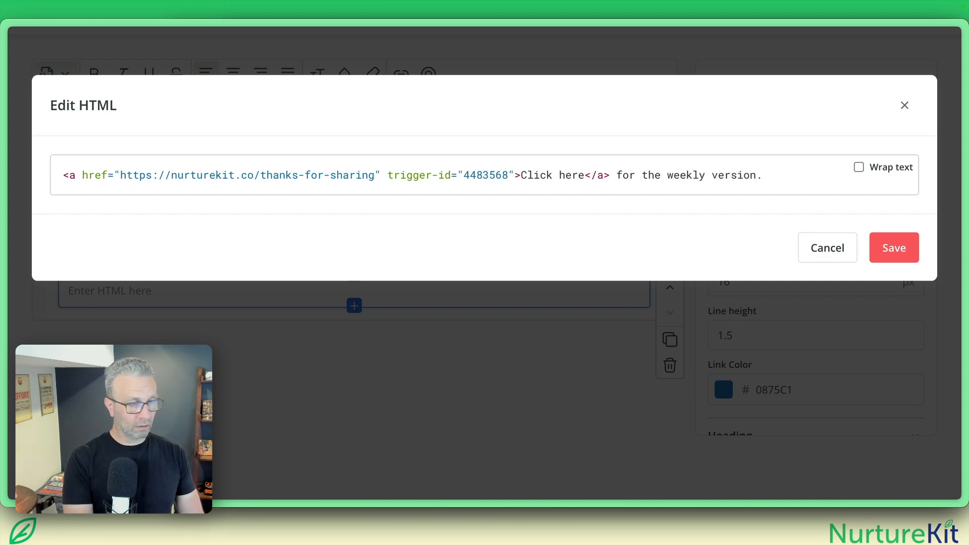
type("Too")
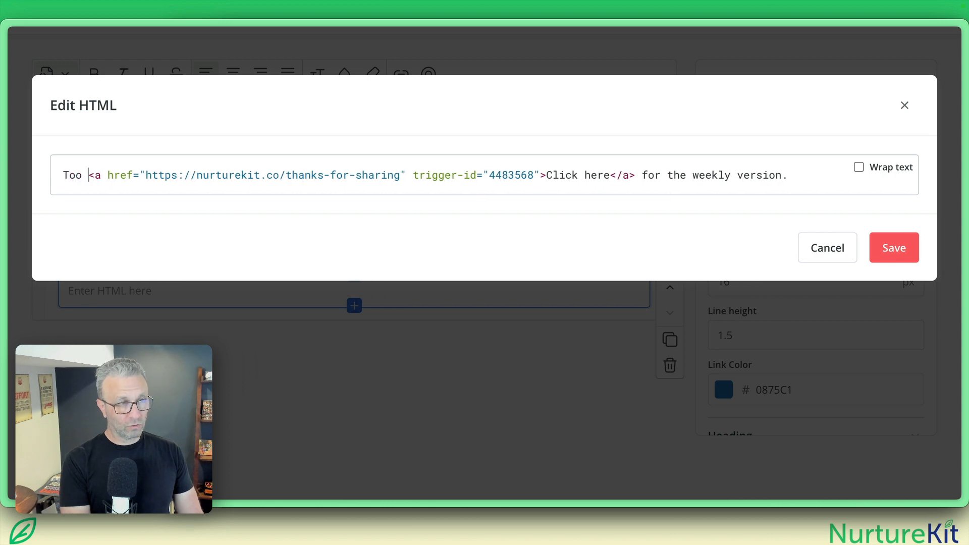
type("many")
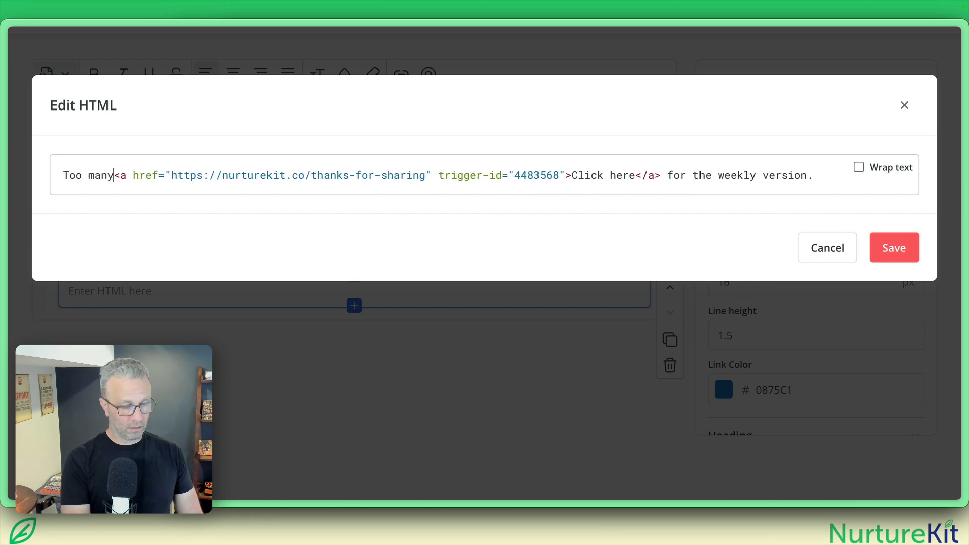
type("emails?")
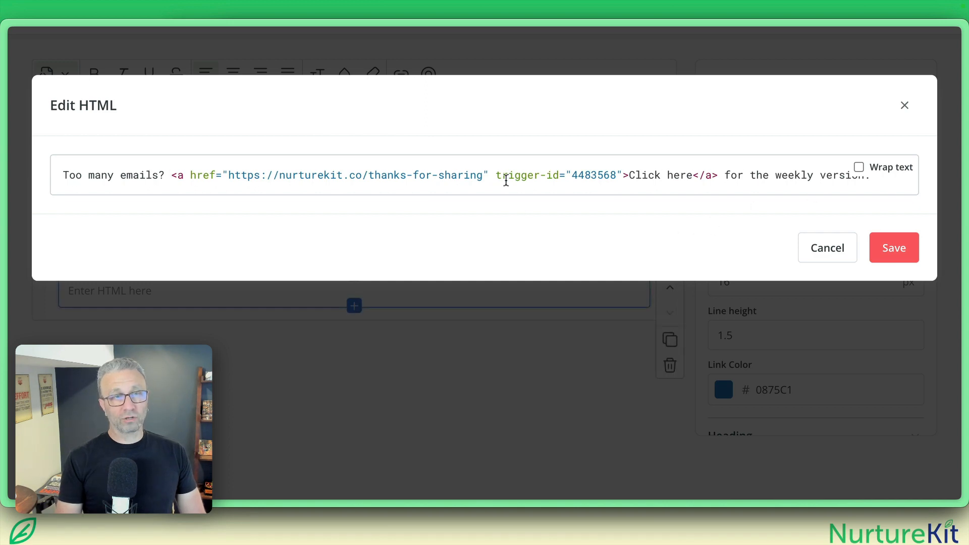
mouse_move(253, 176)
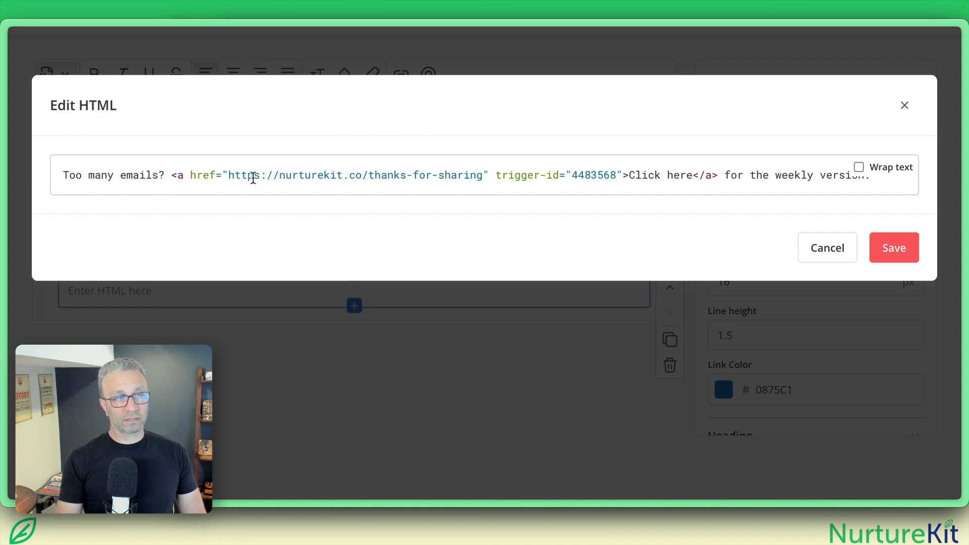
triple_click(322, 175)
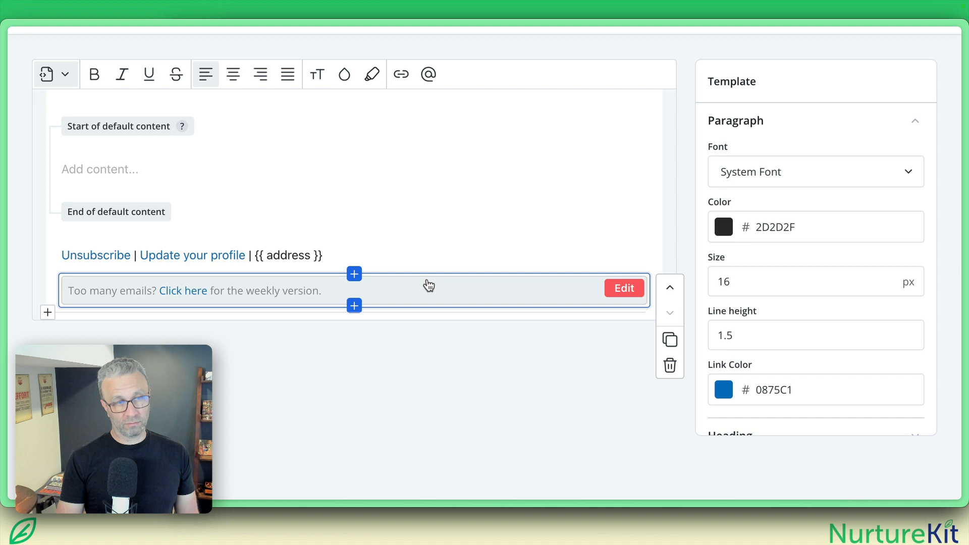
mouse_move(609, 296)
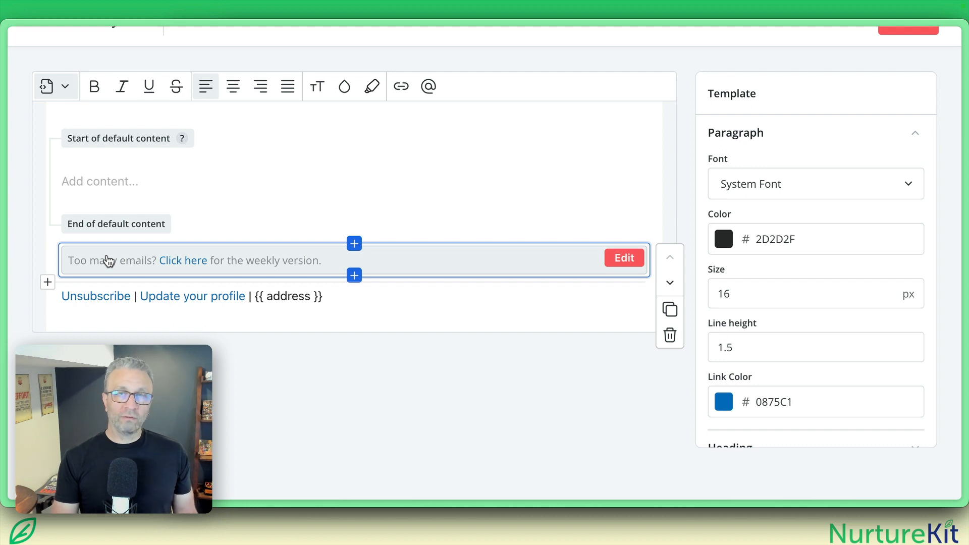
mouse_move(141, 261)
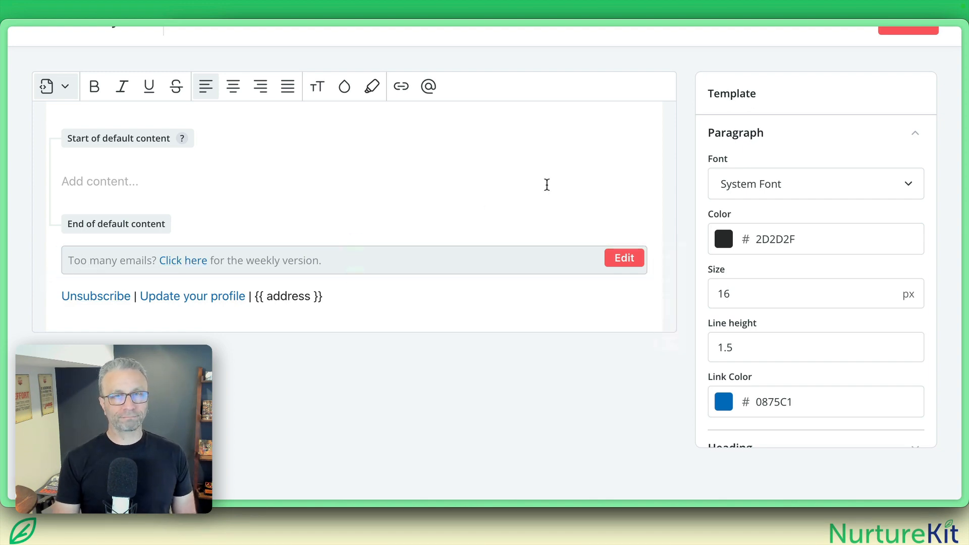
- Move the weekly-version HTML block above the Unsubscribe footer line
left_click(908, 95)
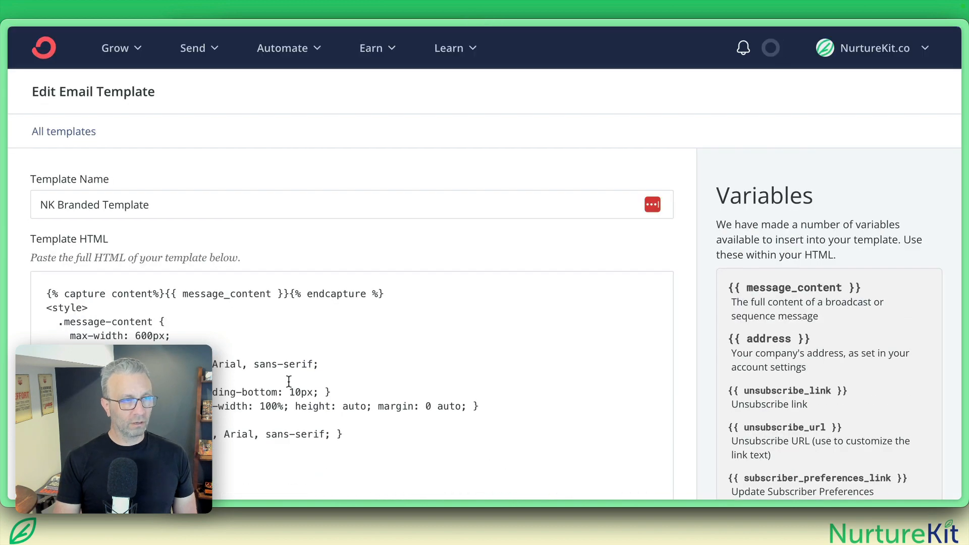
- Find 'Unsub' in the template HTML and paste the 'Too many emails?' link line above it
scroll("down", 3)
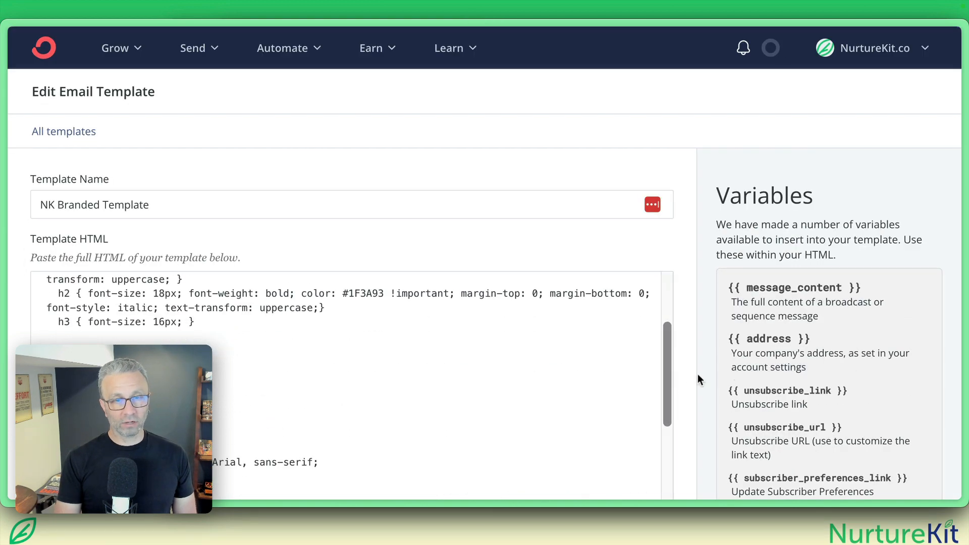
scroll("down", 3)
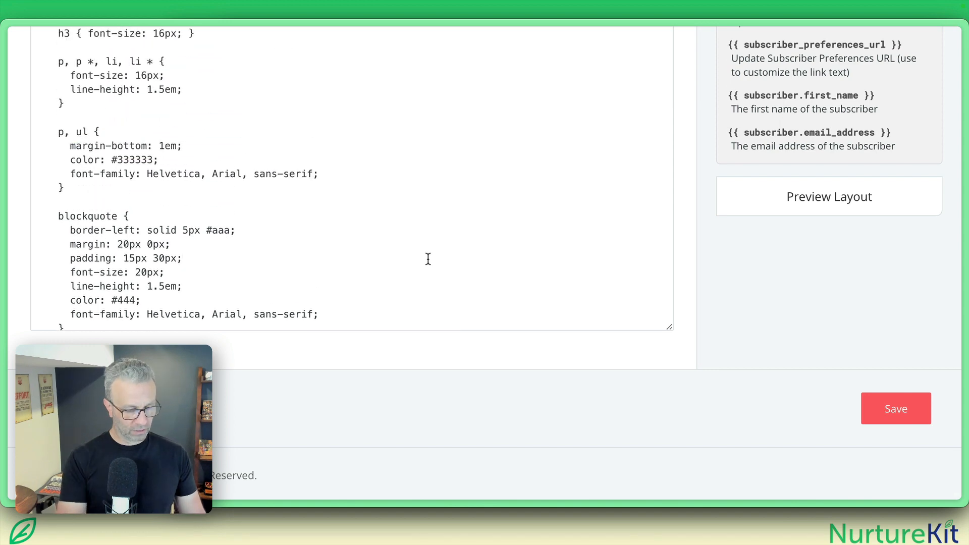
type("Unsub")
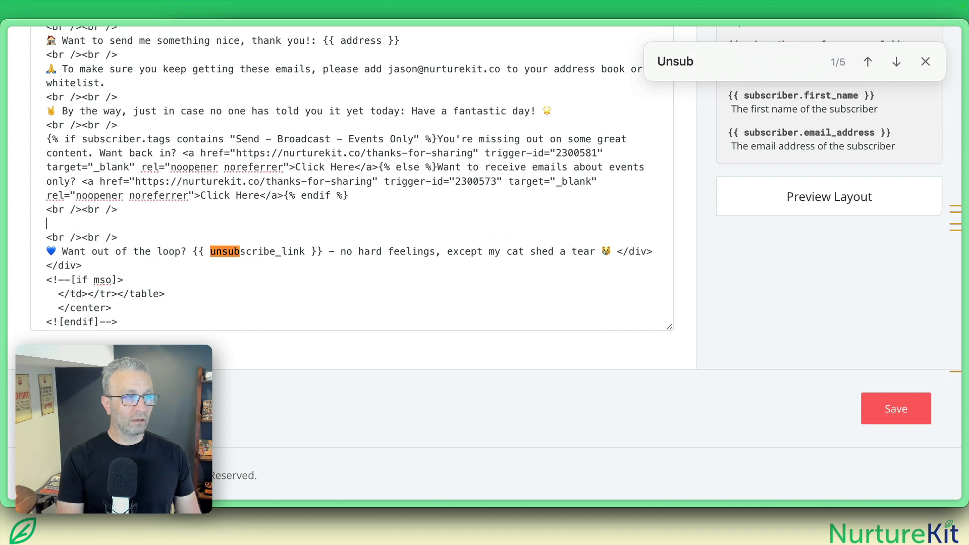
type("Too many emails? <a href=\"https://nurturekit.co/thanks-for-sharing\" trigger-id=\"4483568\">Click here</a> for the weekly version.")
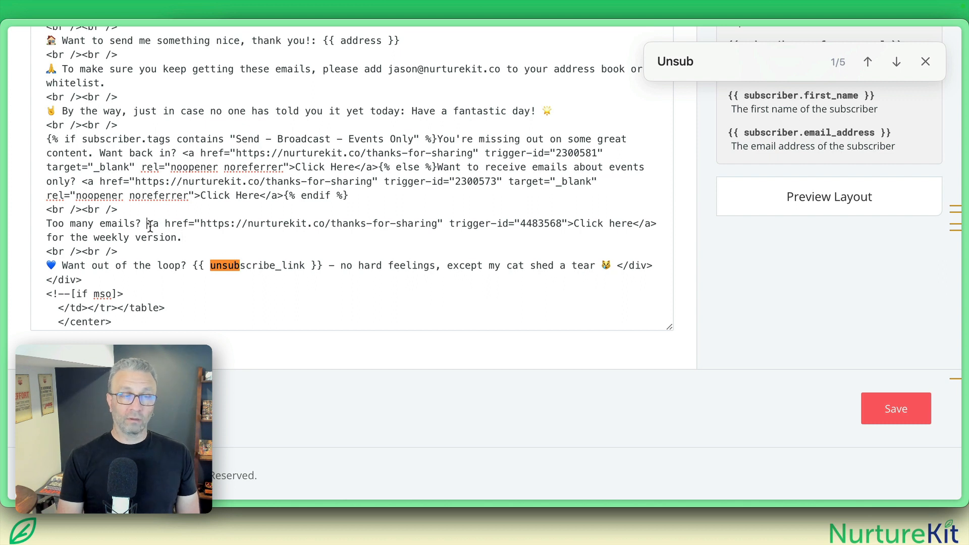
left_click_drag(145, 224, 564, 223)
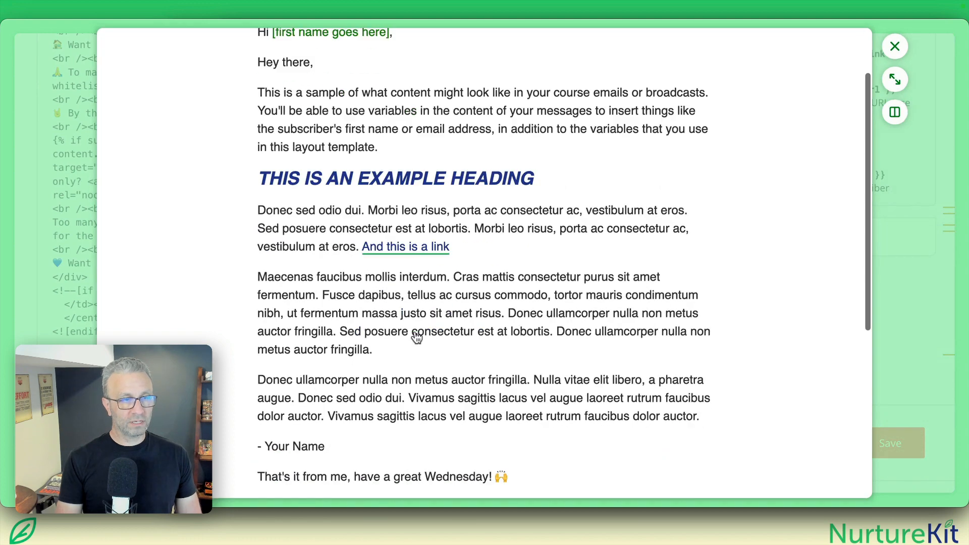
scroll("down", 3)
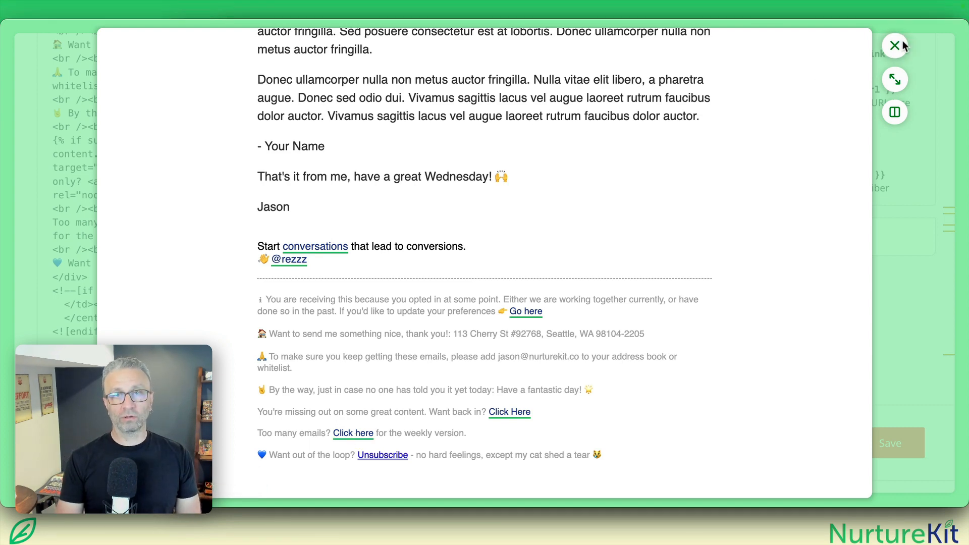
left_click(895, 46)
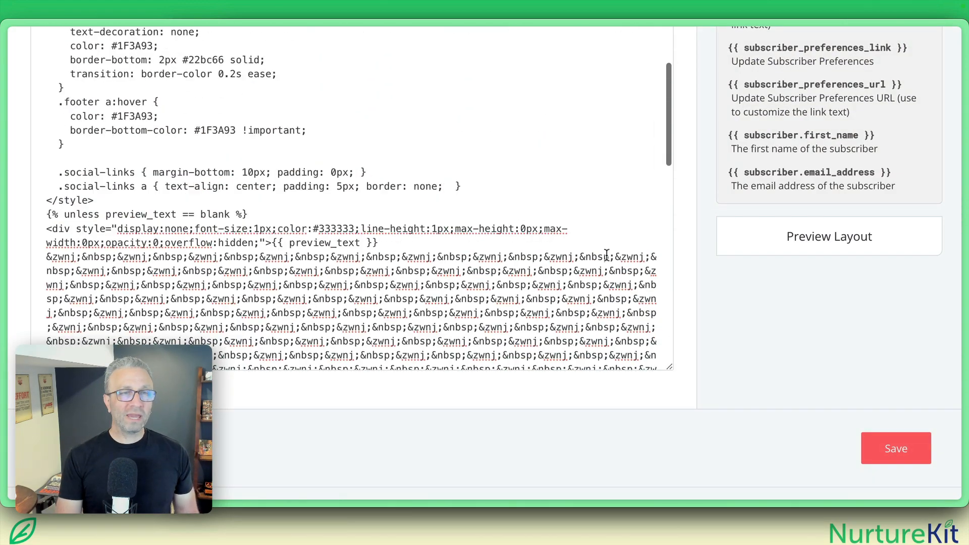
scroll("up", 3)
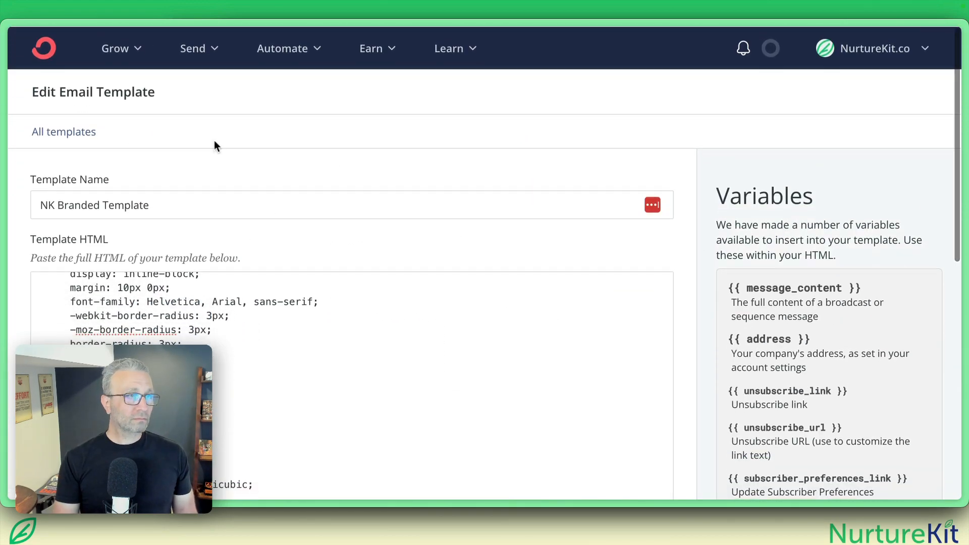
- Go to Grow > Subscribers and start a new segment from the Segments section
left_click(115, 48)
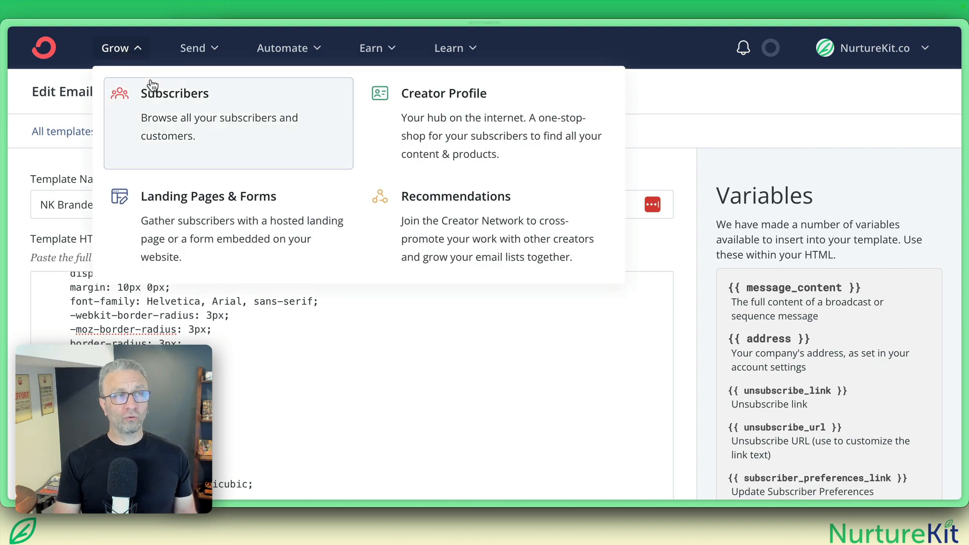
left_click(174, 93)
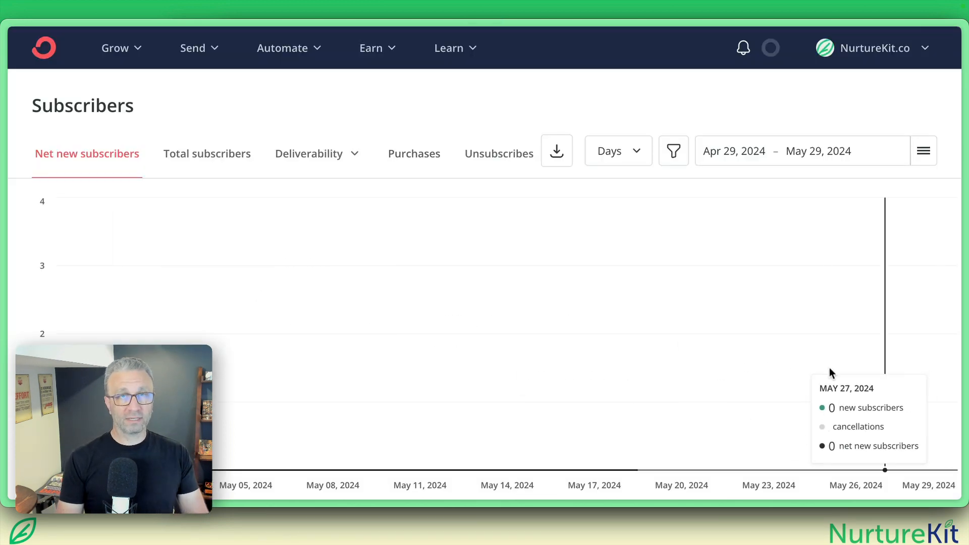
mouse_move(739, 434)
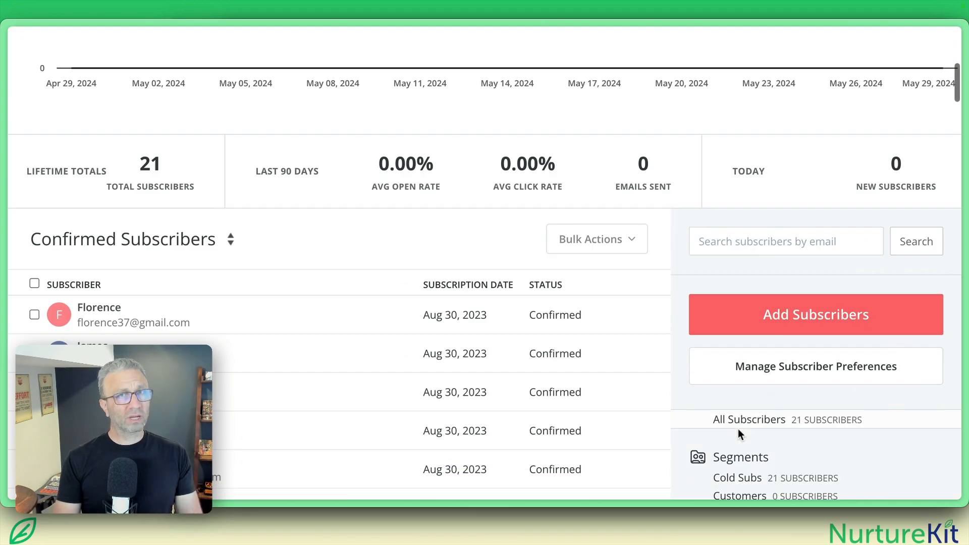
scroll("down", 3)
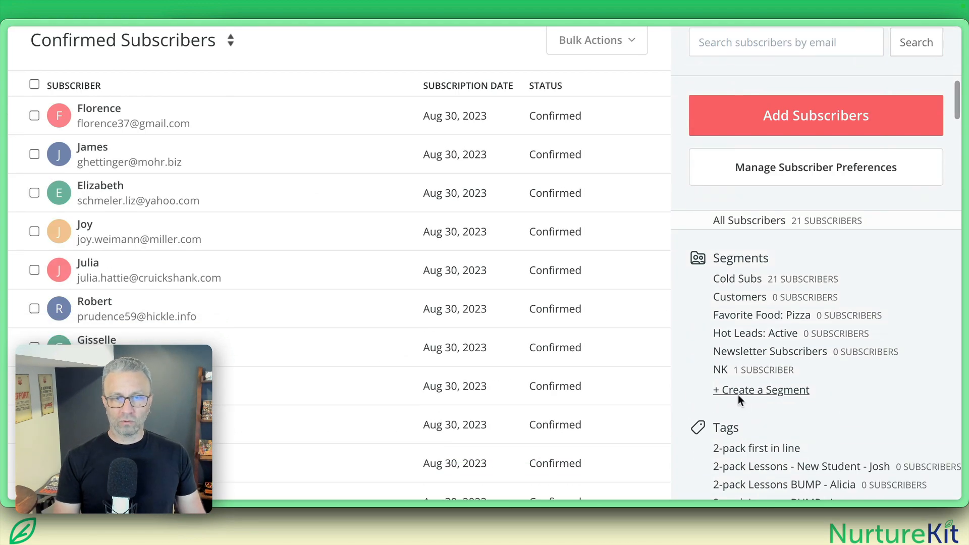
left_click(761, 390)
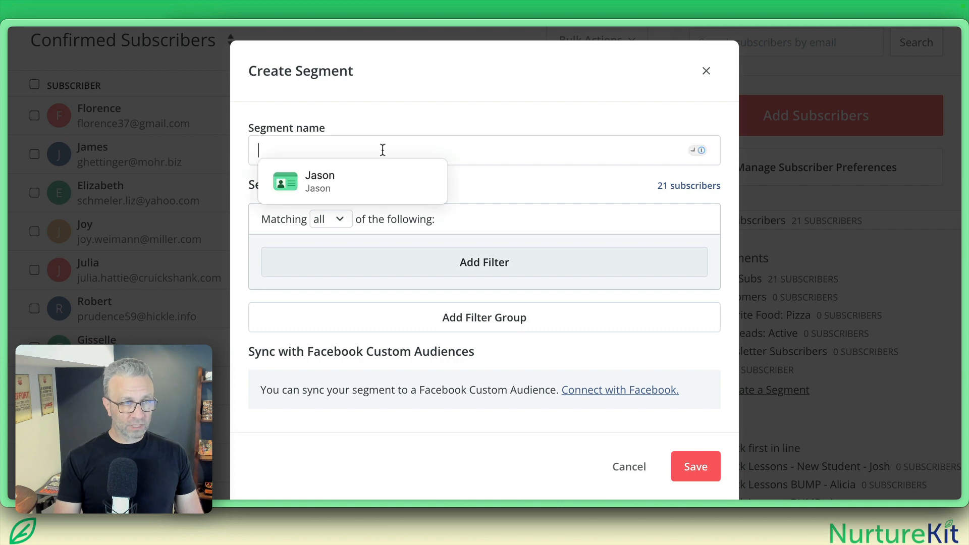
- Name the segment 'Weekly', filter by the Email Frequency - All and Weekly tags, and add a filter group
type("Weekly")
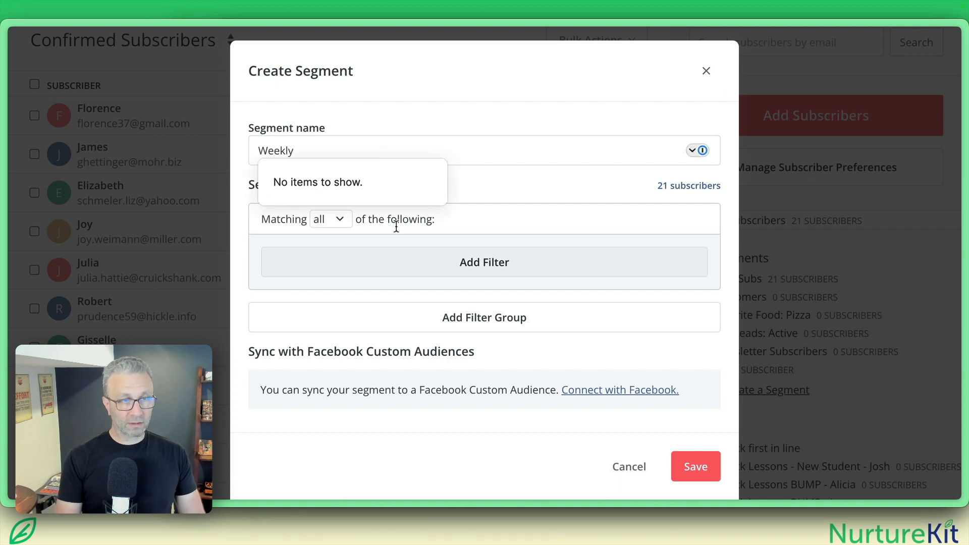
left_click(484, 262)
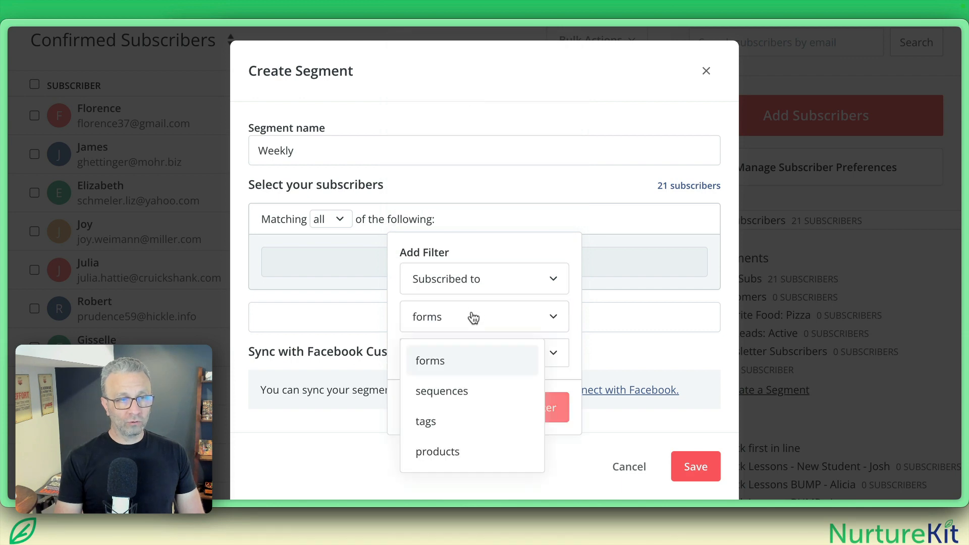
left_click(425, 422)
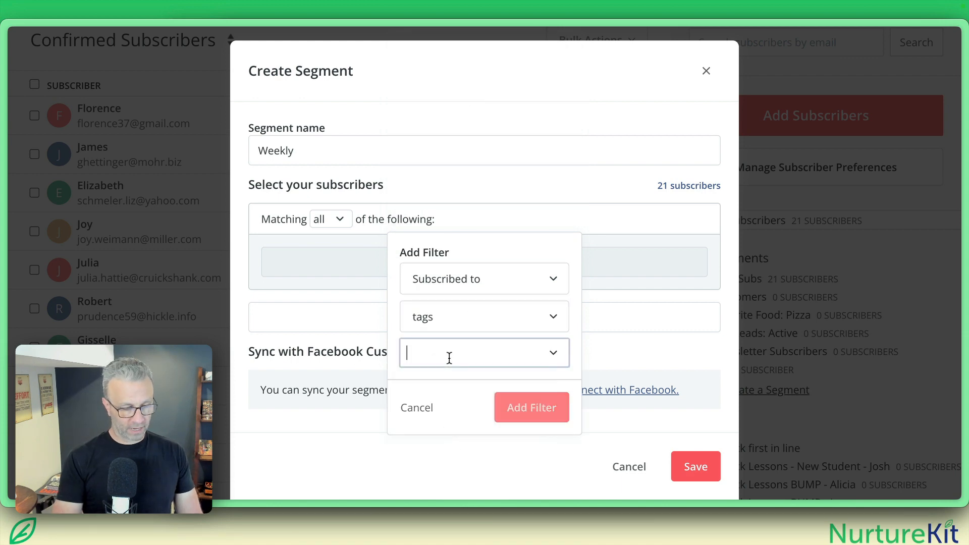
type("Frequency - All")
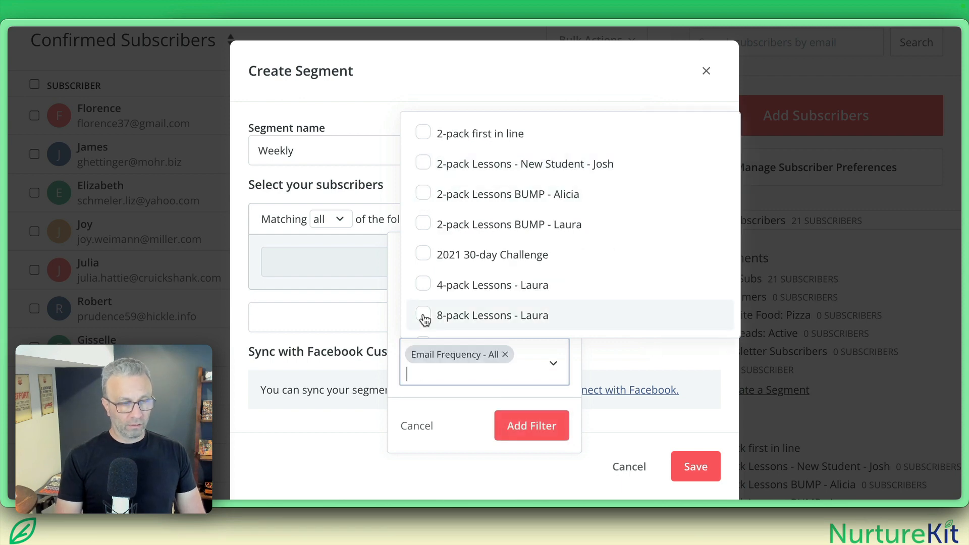
type("Email")
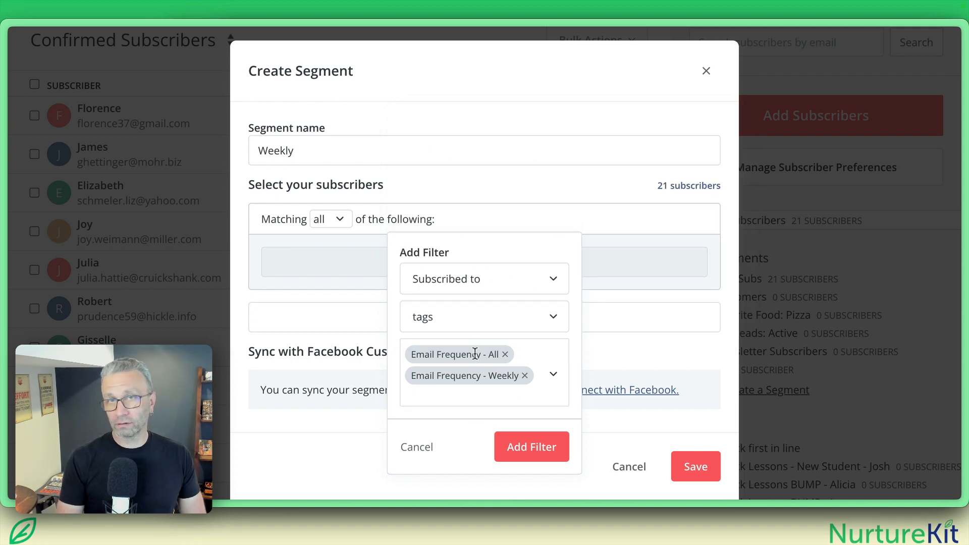
left_click(531, 447)
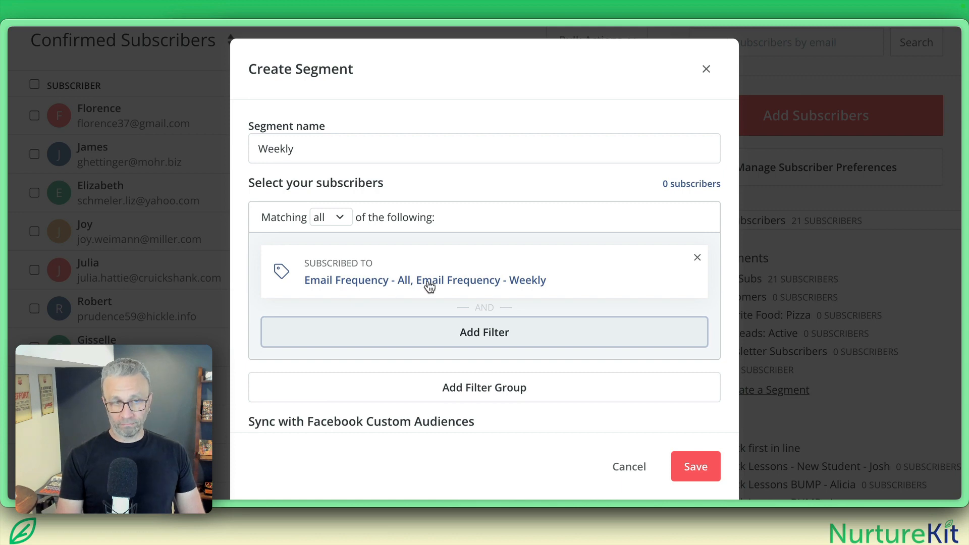
left_click(484, 387)
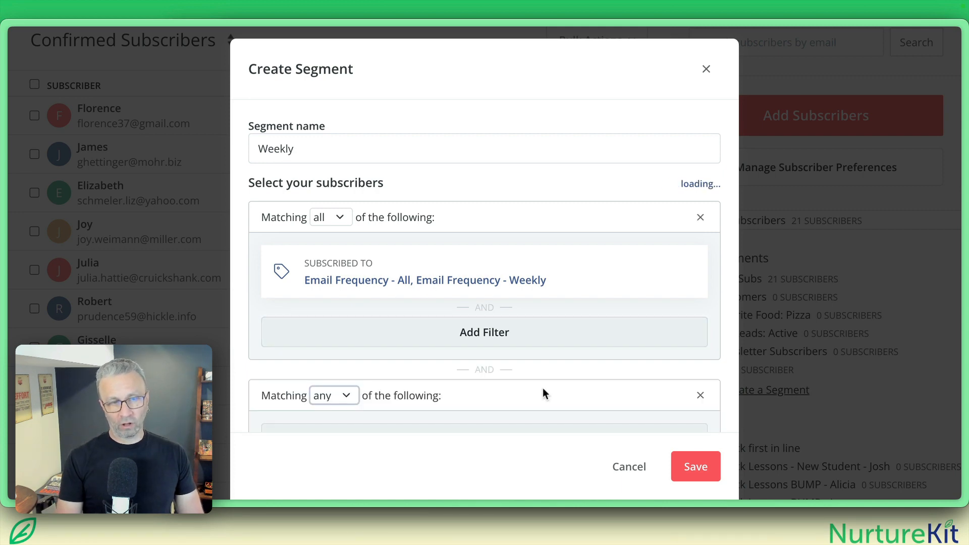
- Set the second filter group to match none and add a DND tag filter to it
left_click(330, 217)
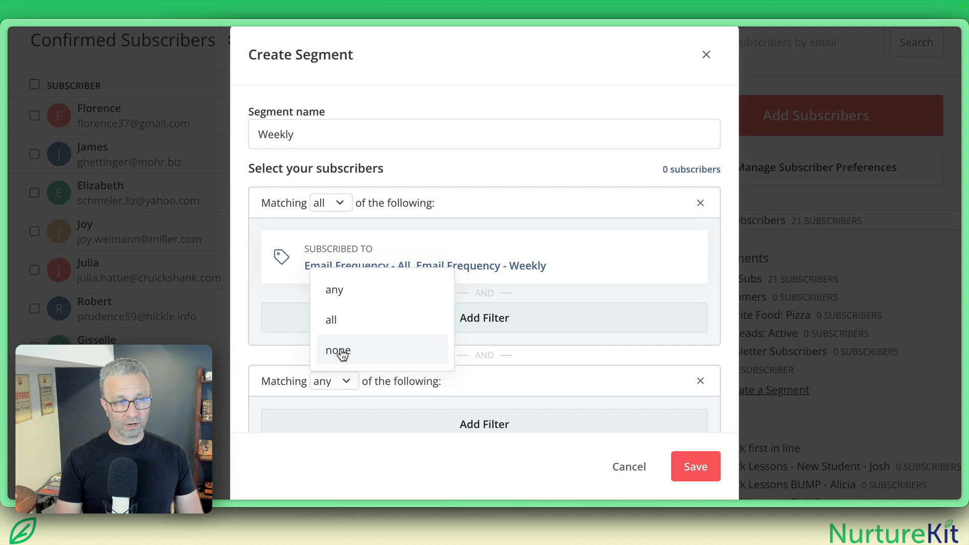
left_click(338, 350)
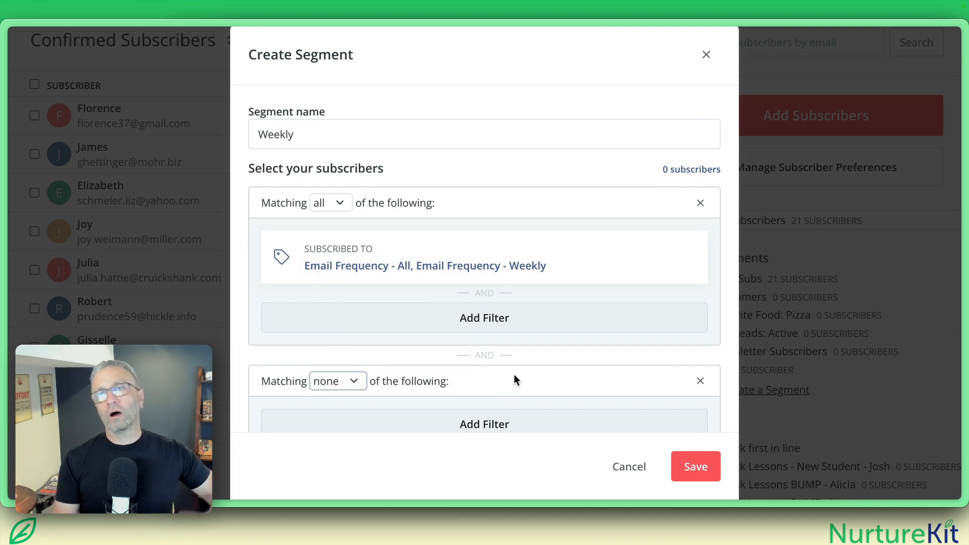
scroll("down", 3)
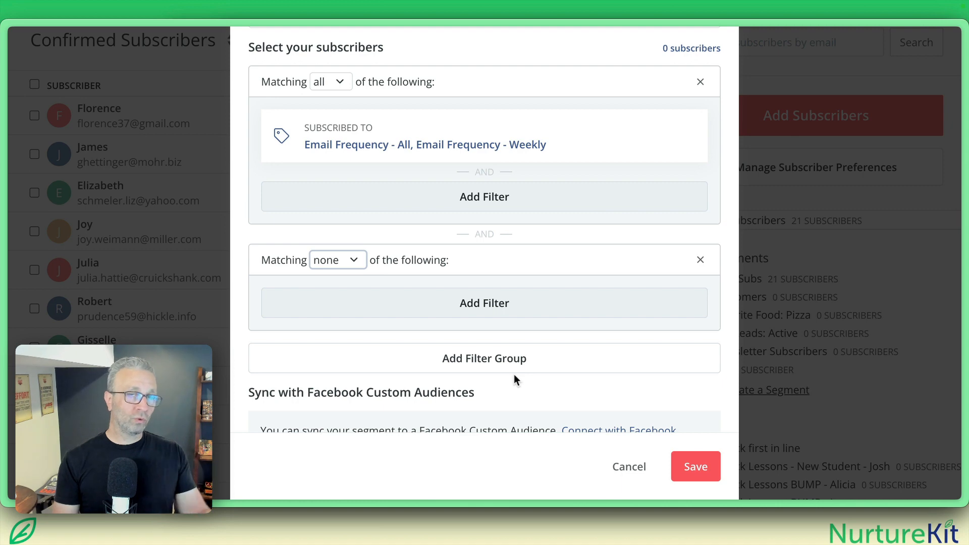
mouse_move(512, 317)
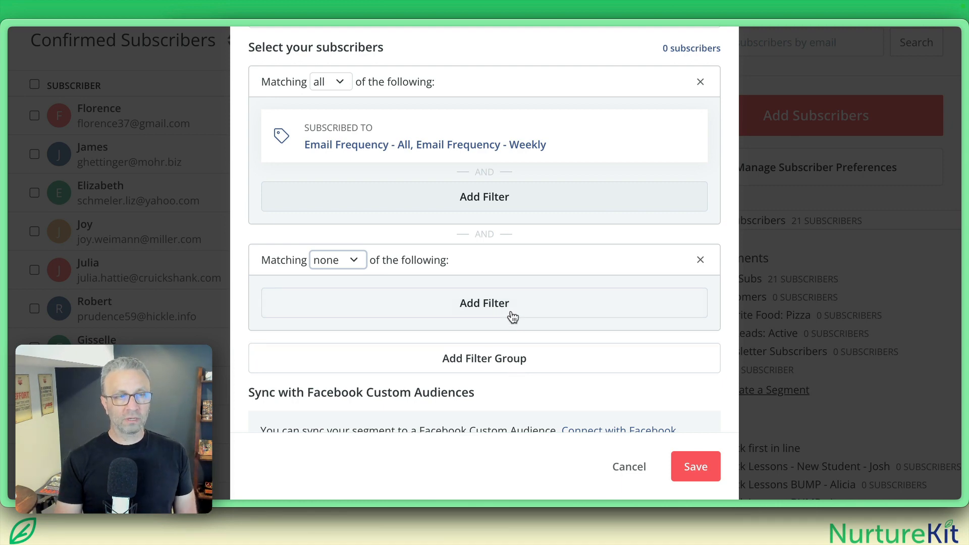
left_click(484, 303)
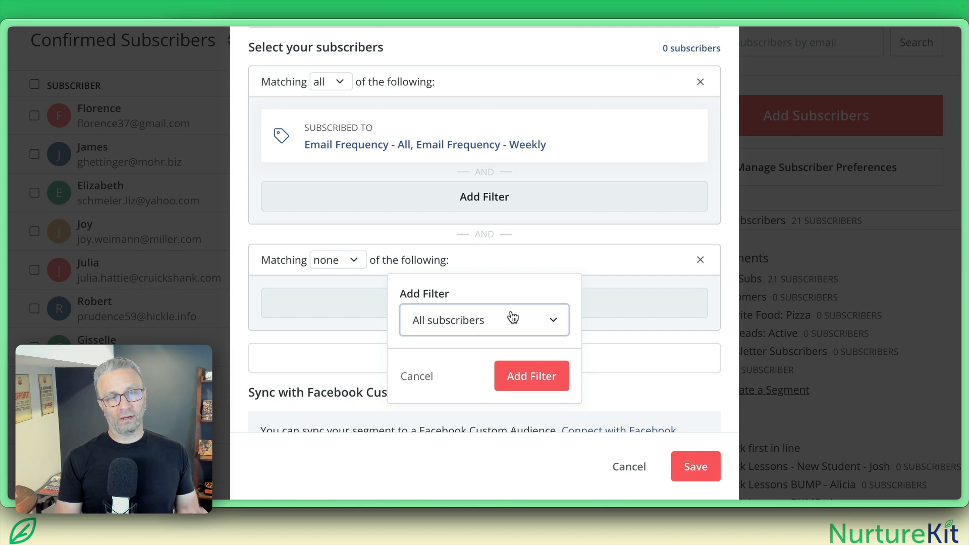
left_click(484, 320)
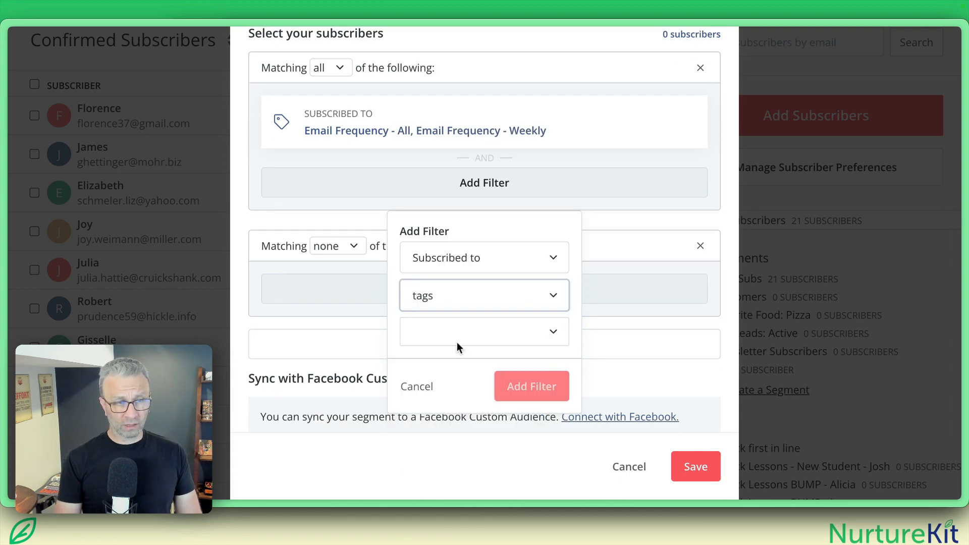
left_click(484, 331)
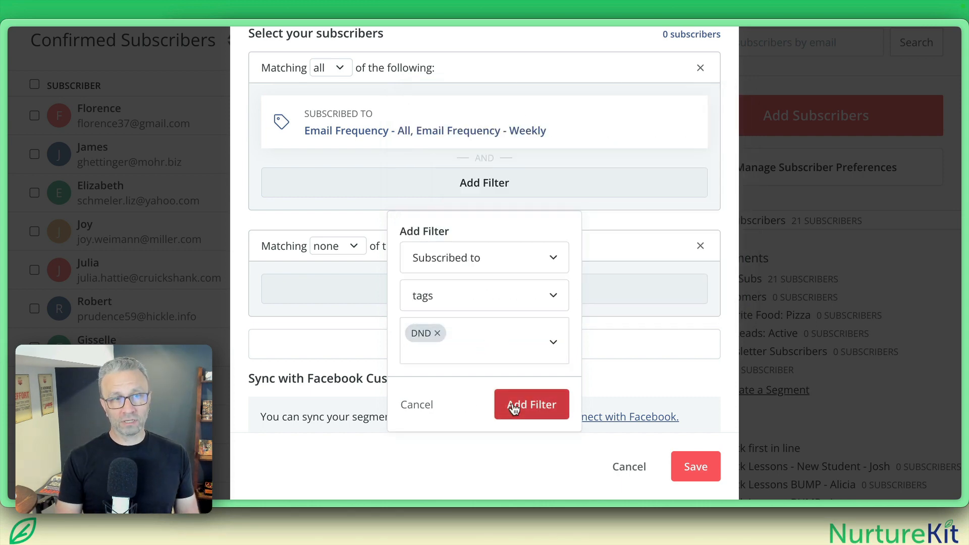
left_click(532, 404)
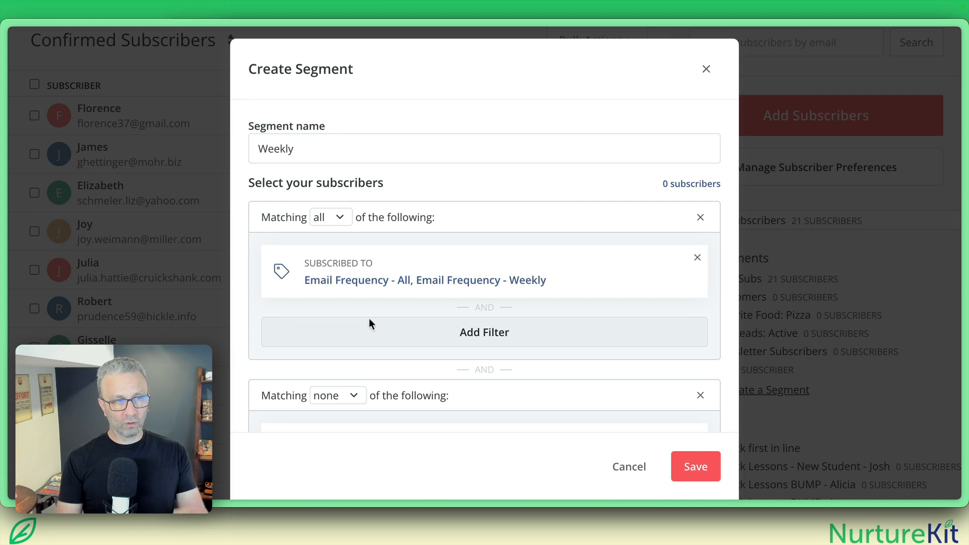
mouse_move(422, 291)
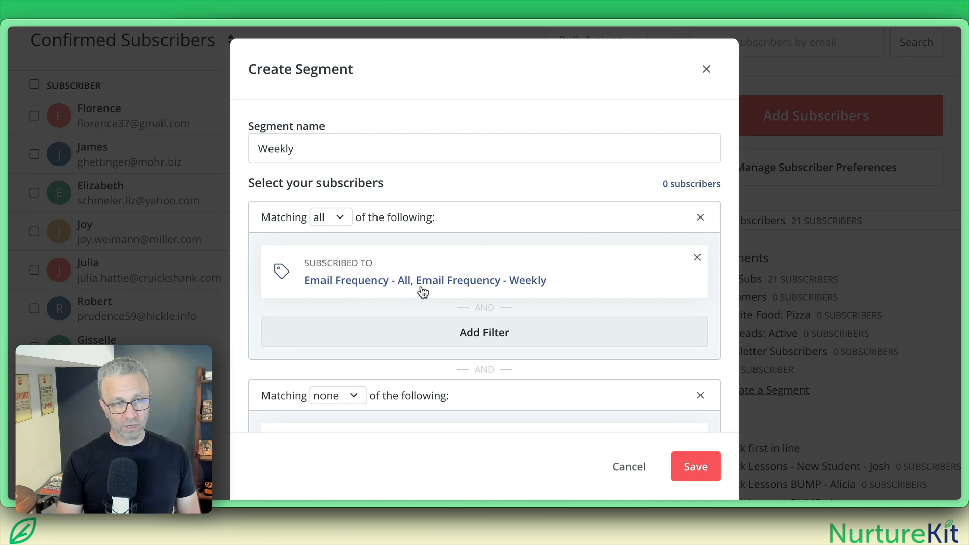
mouse_move(520, 317)
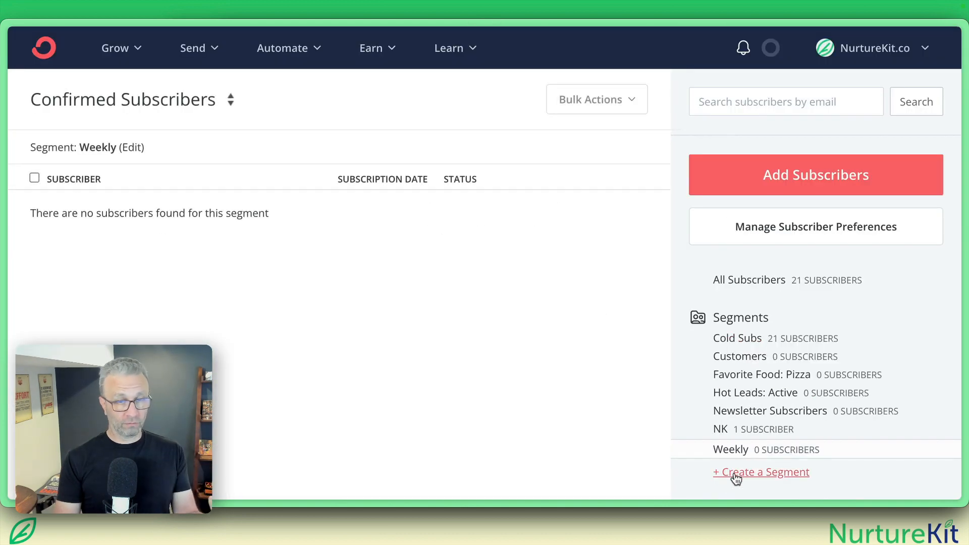
- Create a segment named 'All' filtering for the Email Frequency - All tag
left_click(761, 472)
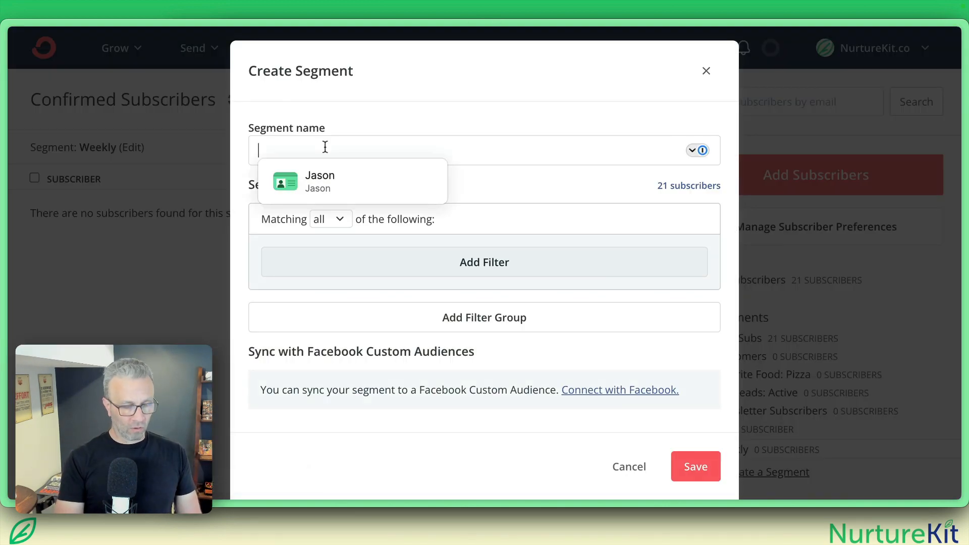
left_click(484, 262)
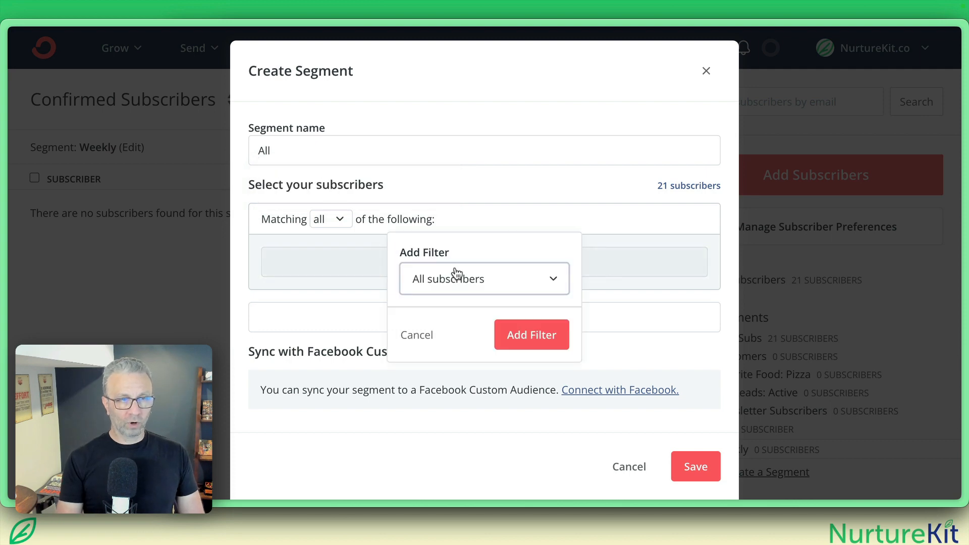
left_click(484, 279)
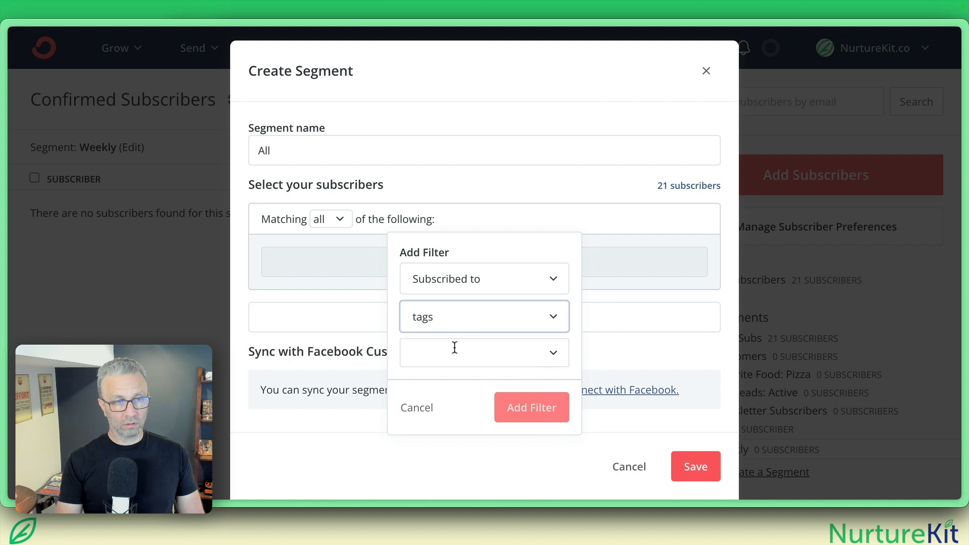
type("Frequency - All")
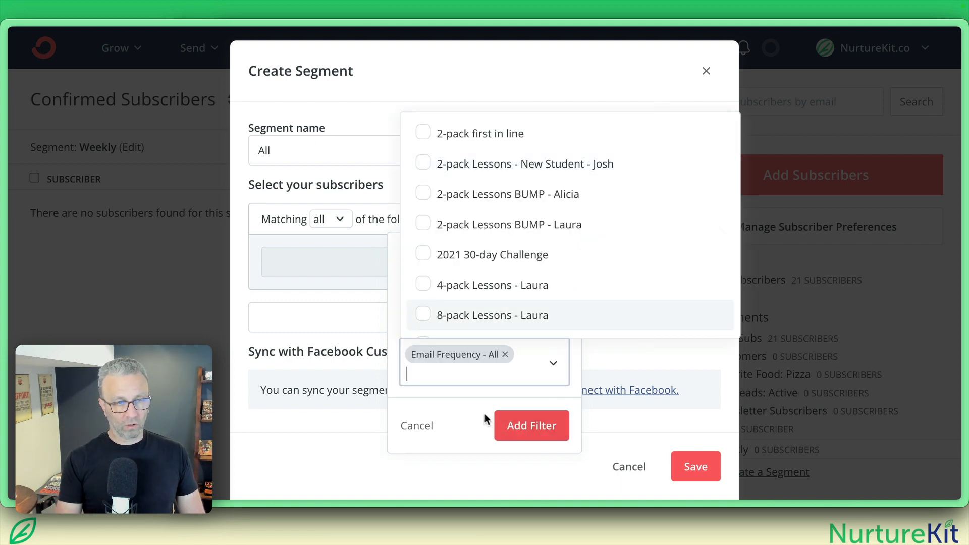
left_click(531, 426)
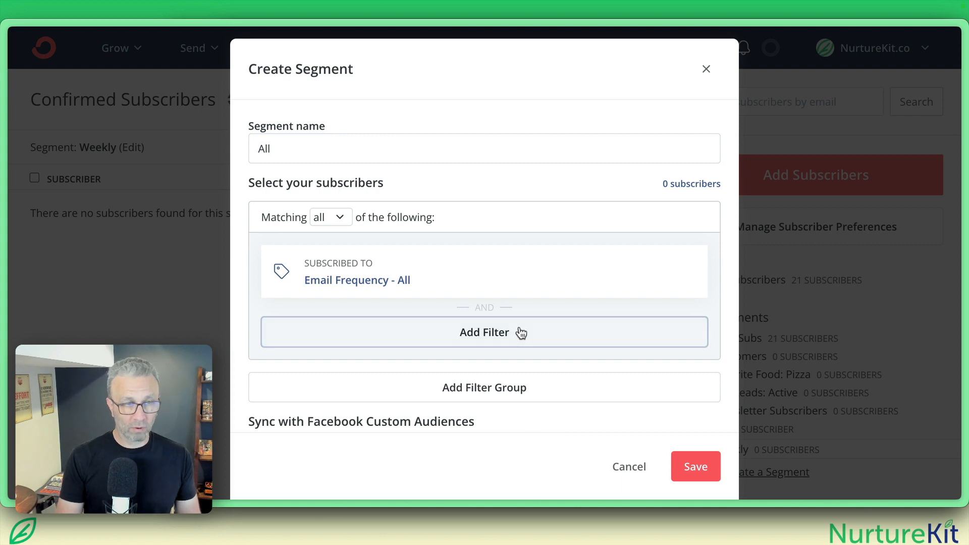
mouse_move(483, 290)
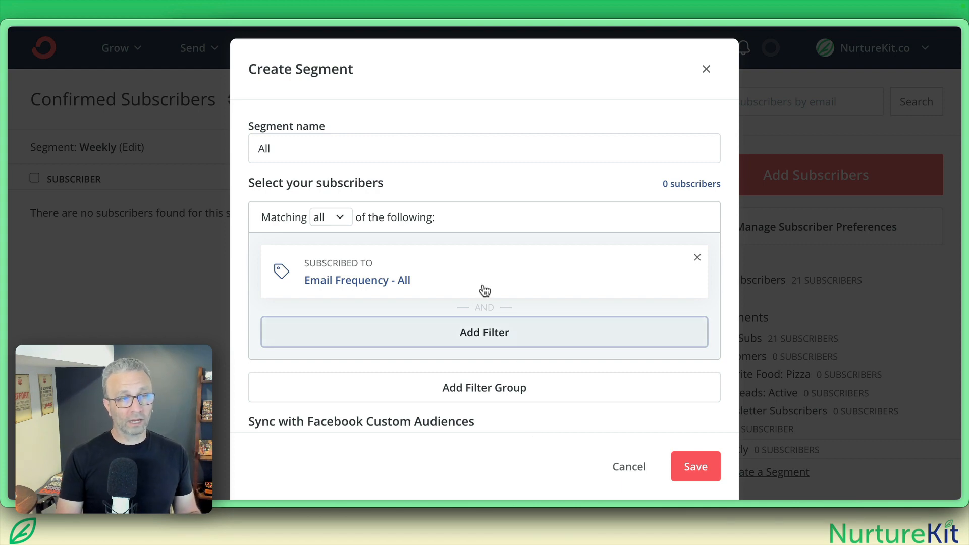
mouse_move(405, 293)
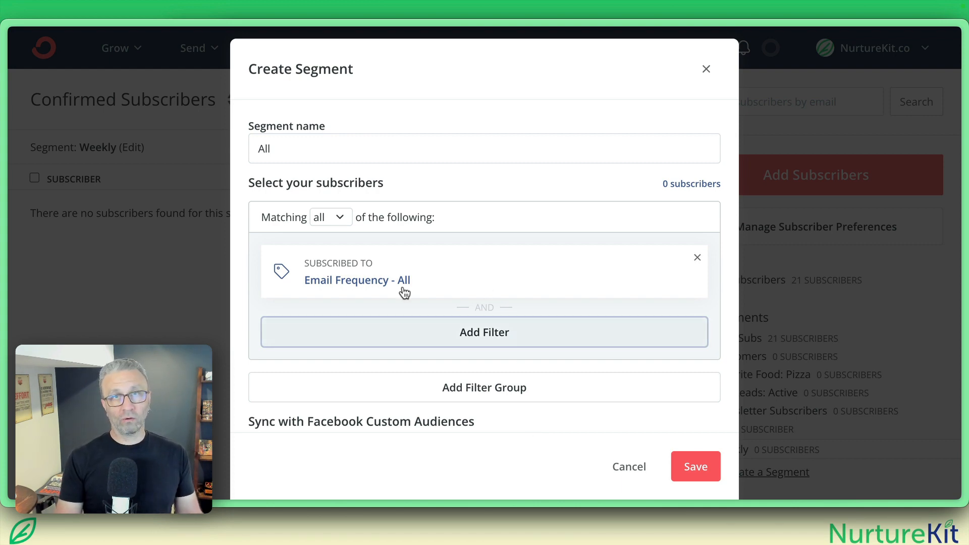
mouse_move(448, 391)
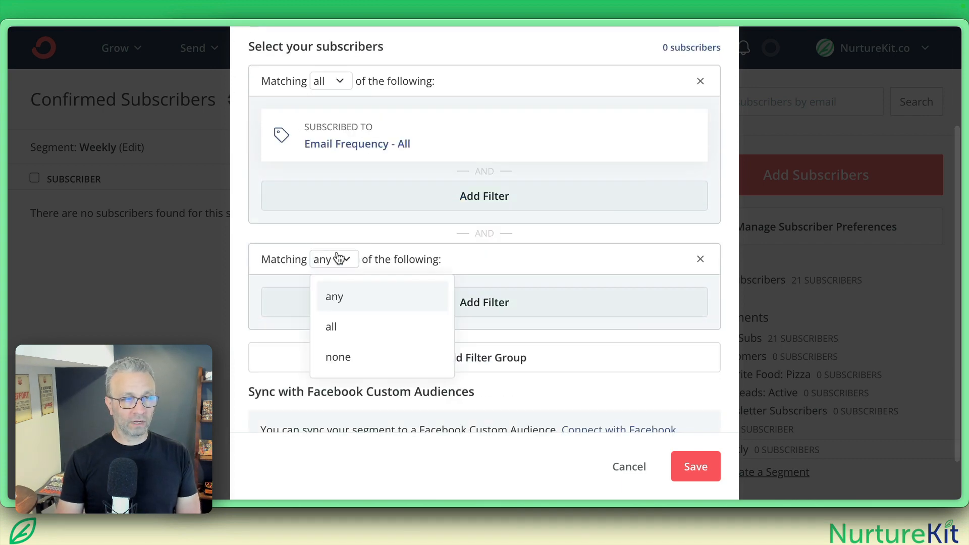
- Exclude DND-tagged subscribers from the All segment with a none-matching group, and save it
left_click(338, 357)
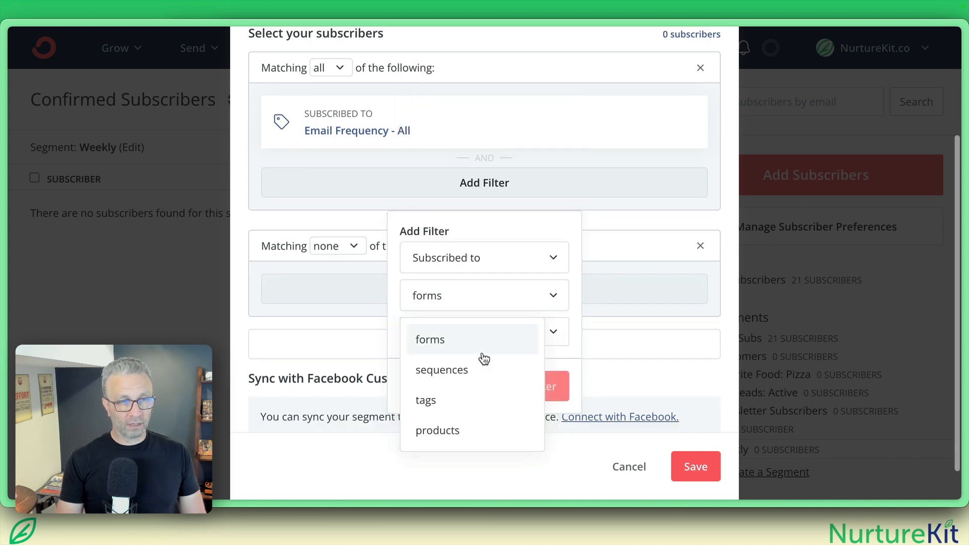
left_click(426, 400)
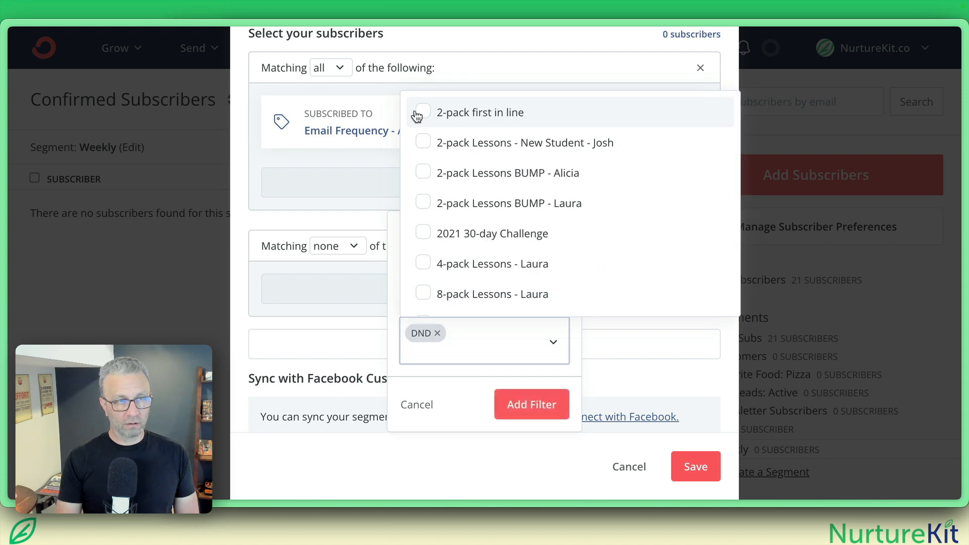
left_click(532, 404)
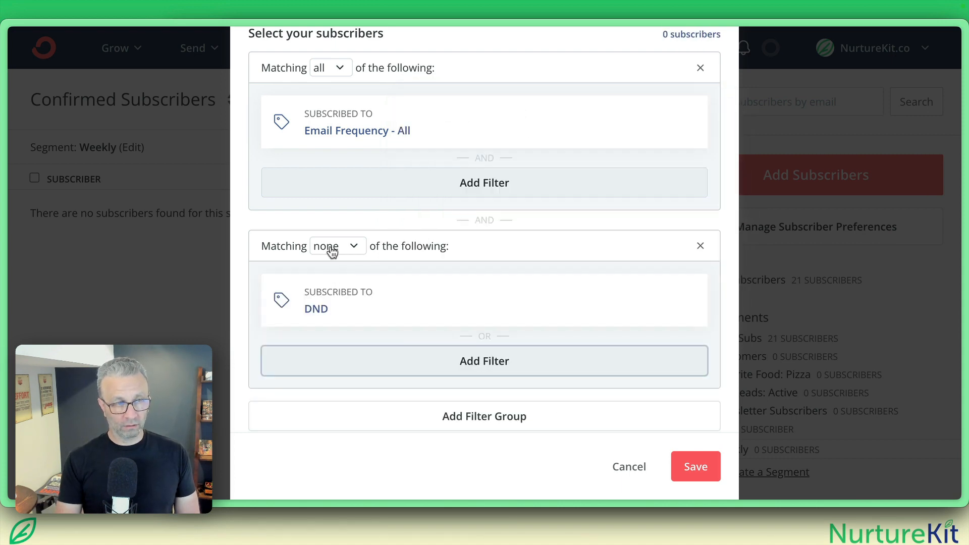
mouse_move(694, 479)
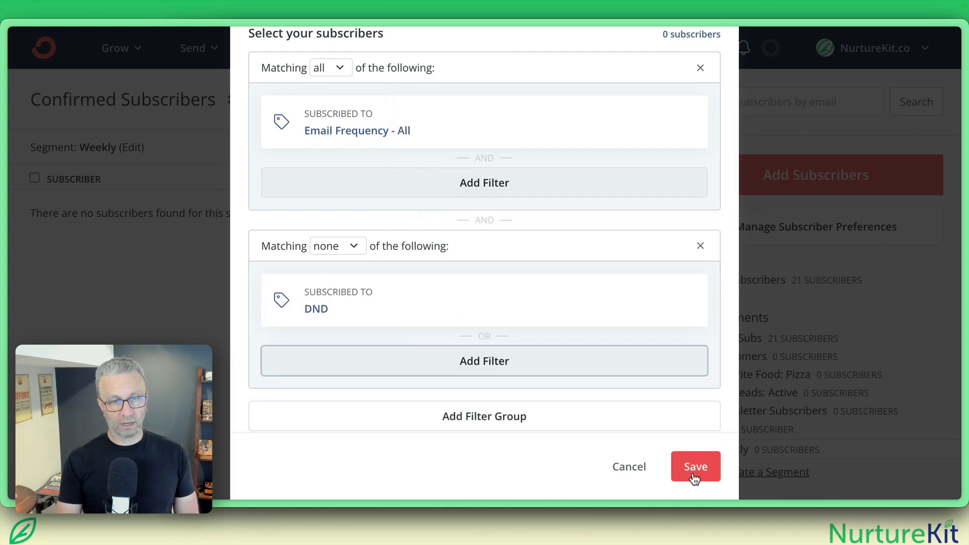
left_click(696, 466)
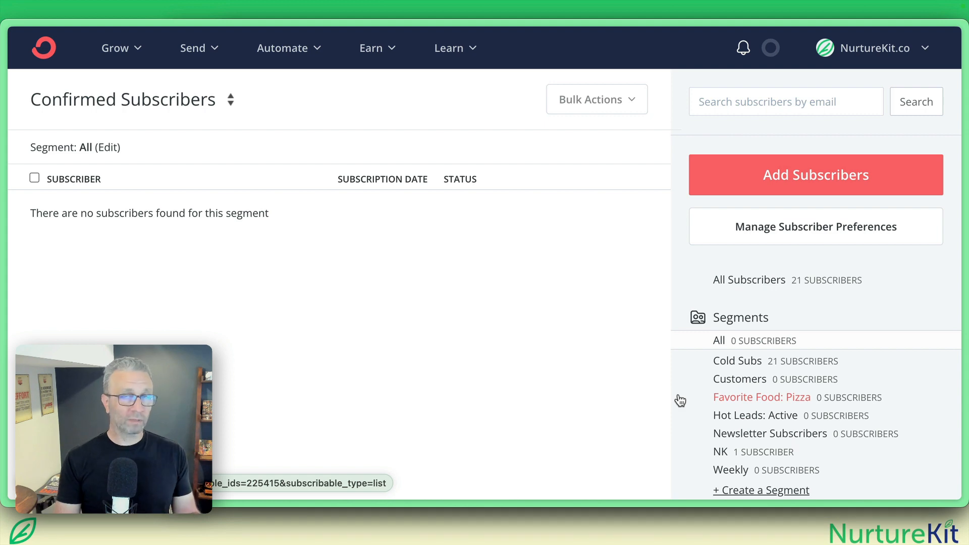
mouse_move(644, 373)
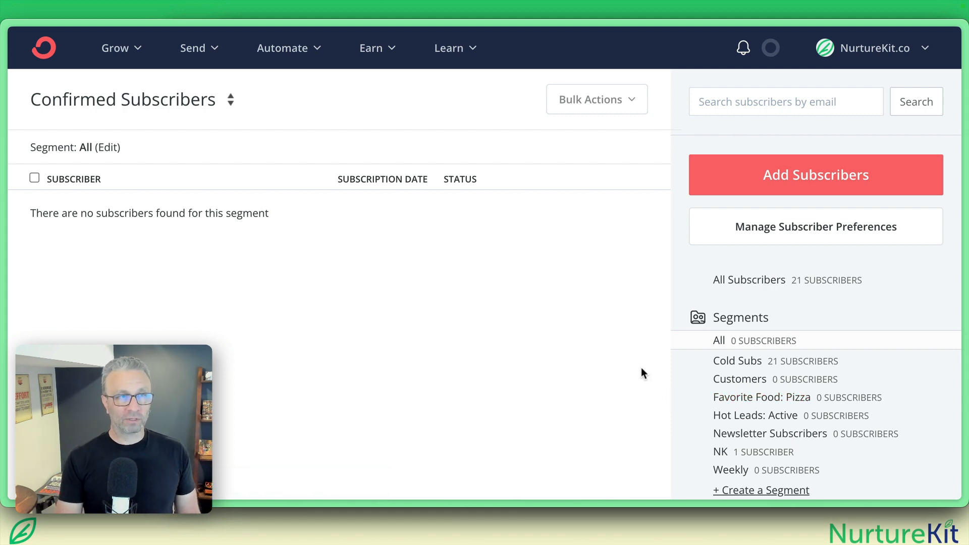
mouse_move(620, 165)
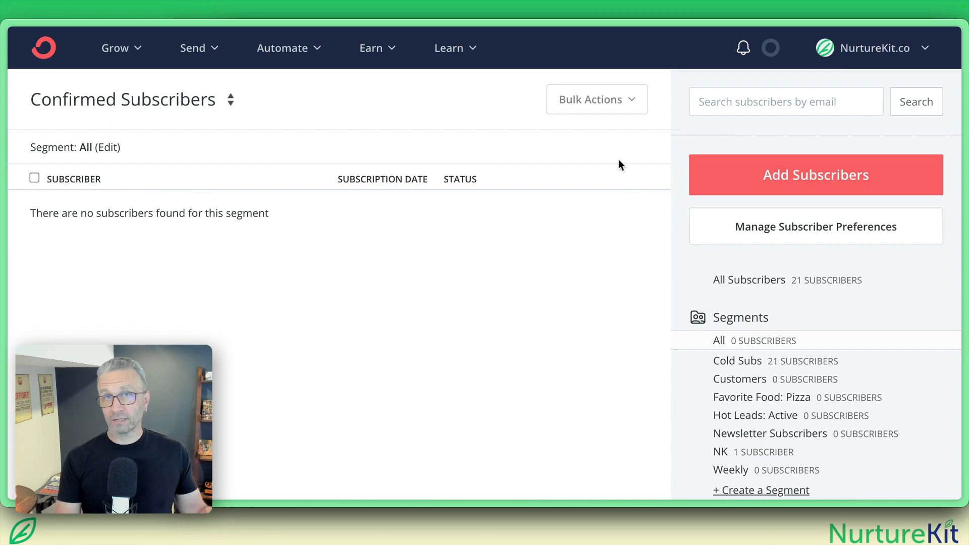